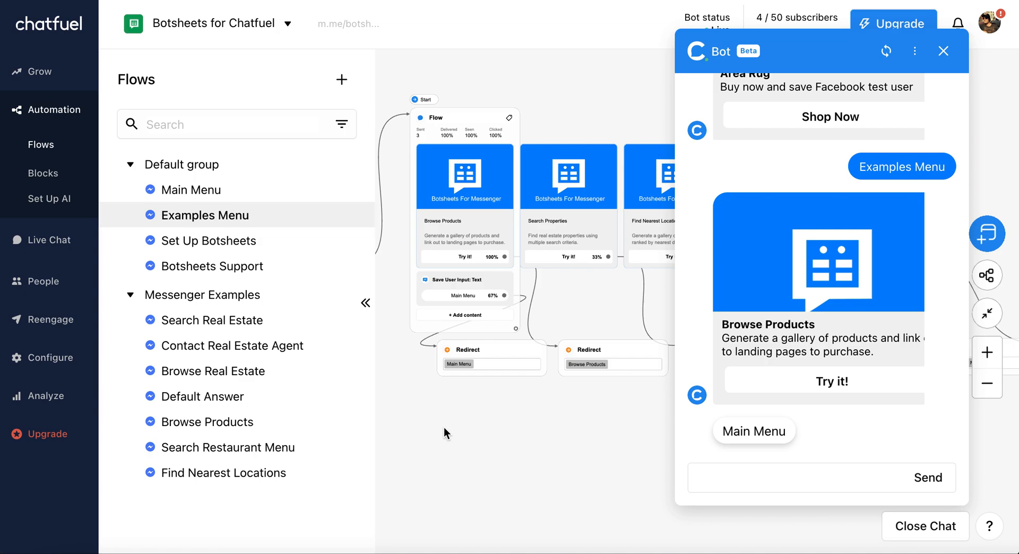
mouse_move(865, 337)
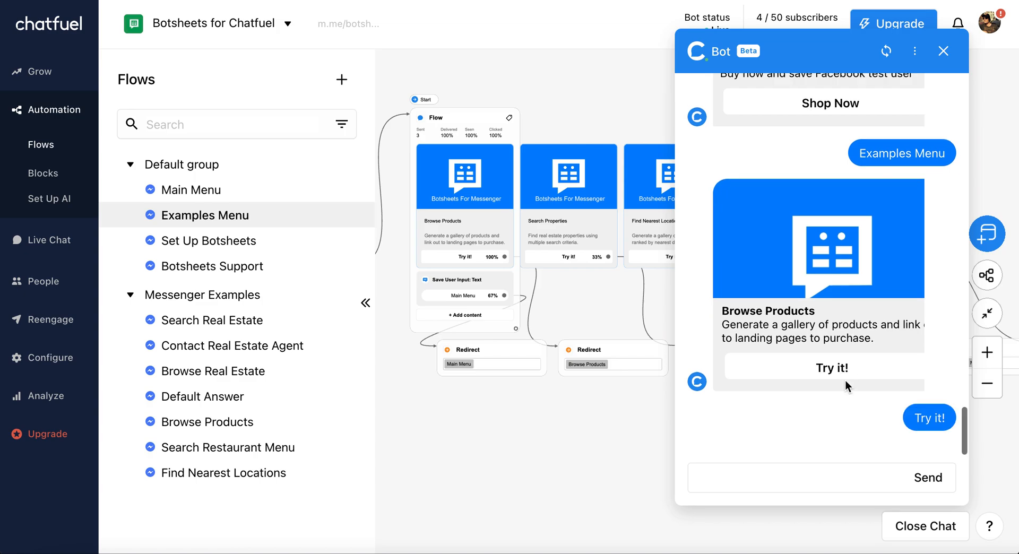
Try the Browse Products example from the Examples Menu in the test chat
click(822, 367)
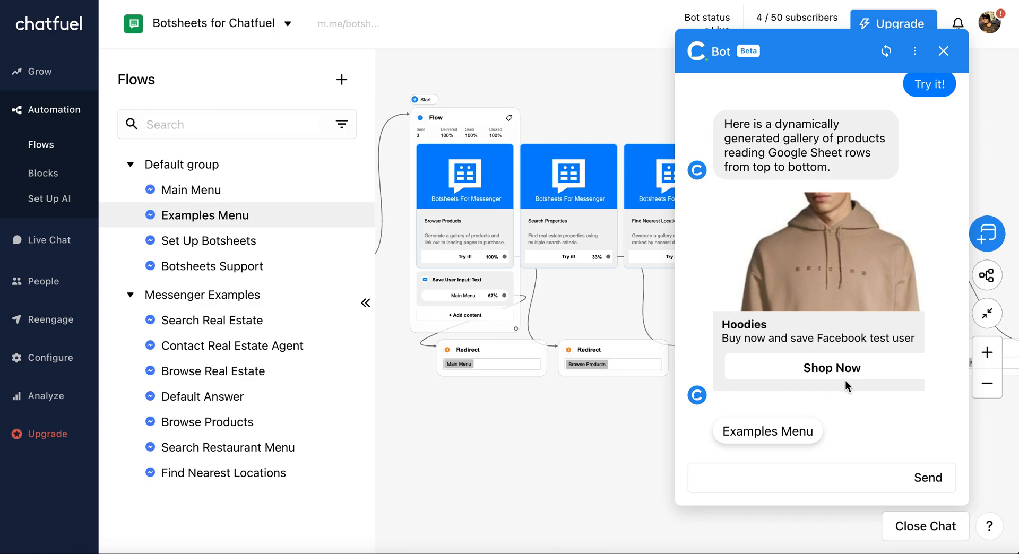
mouse_move(888, 301)
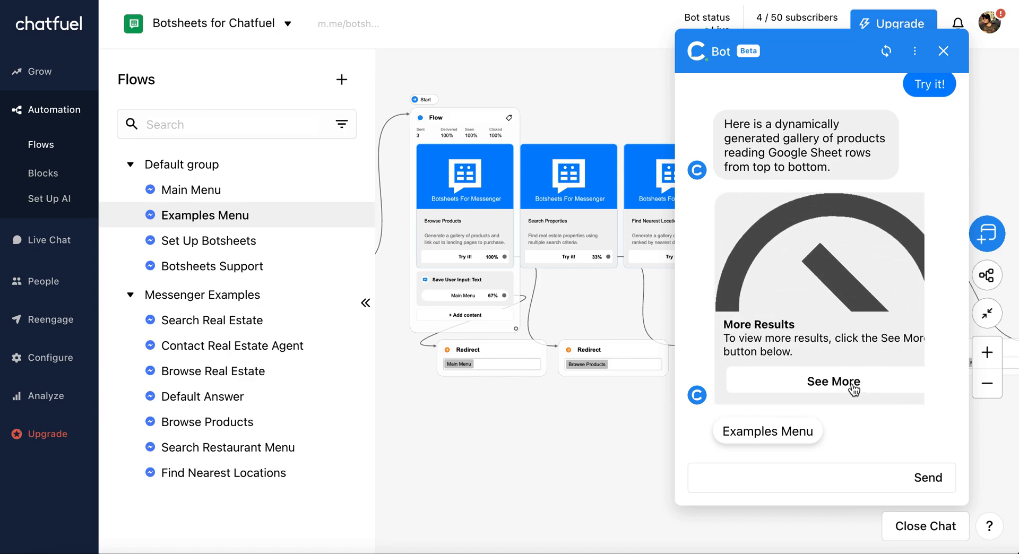
mouse_move(845, 390)
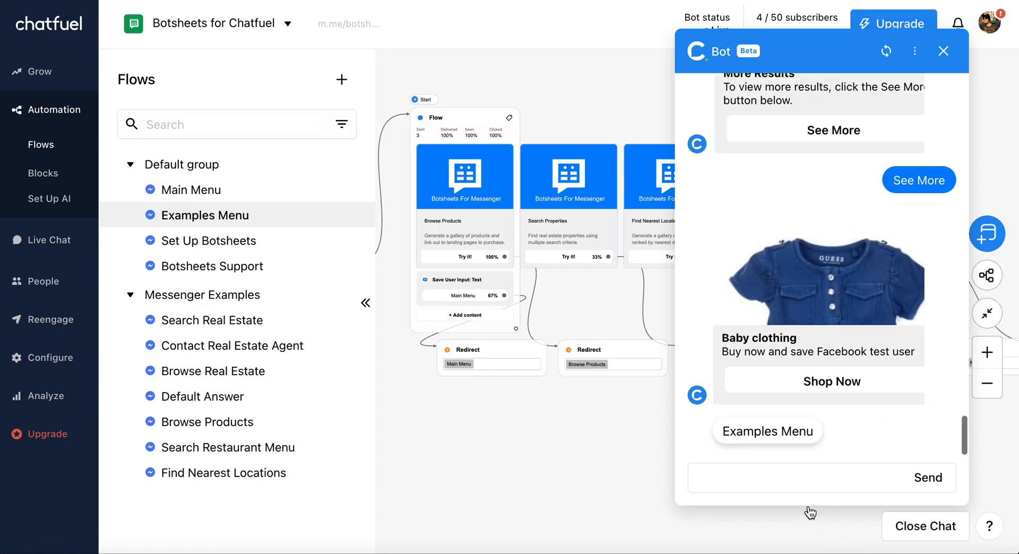
mouse_move(867, 300)
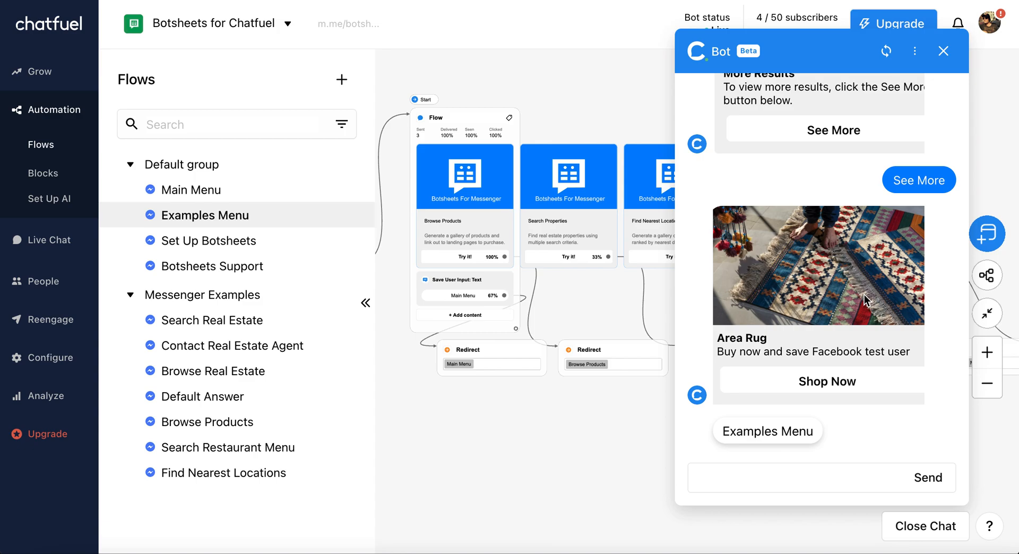
mouse_move(867, 299)
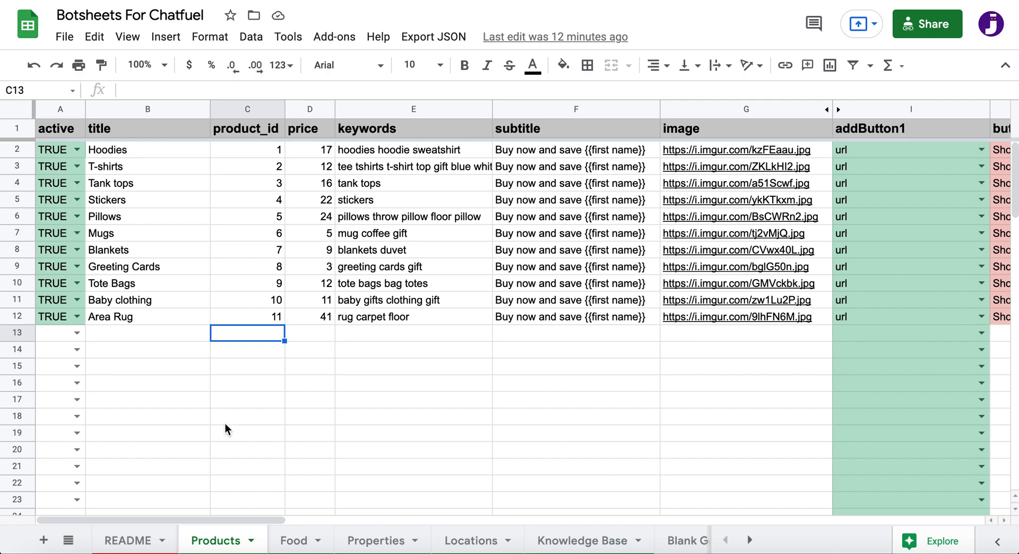
mouse_move(117, 157)
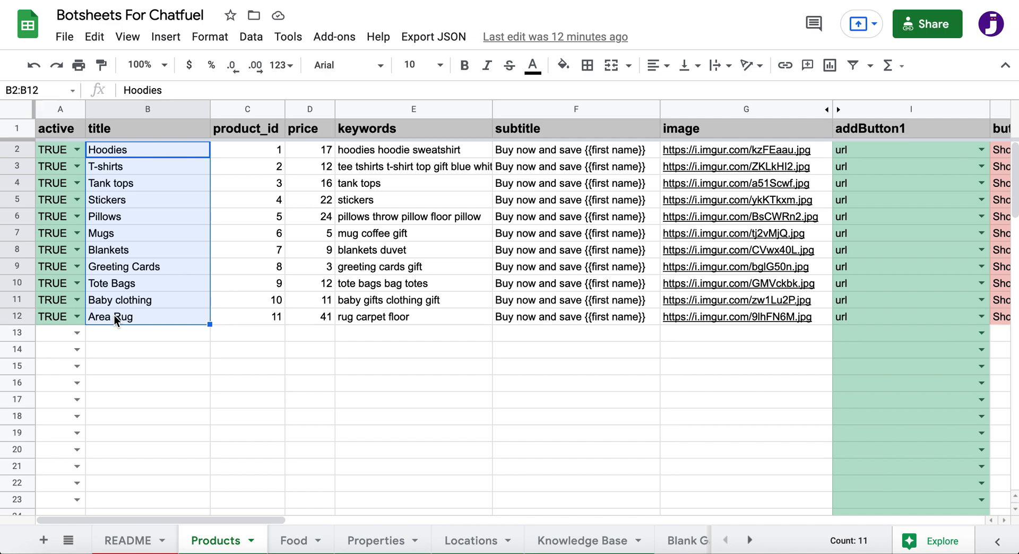
mouse_move(470, 455)
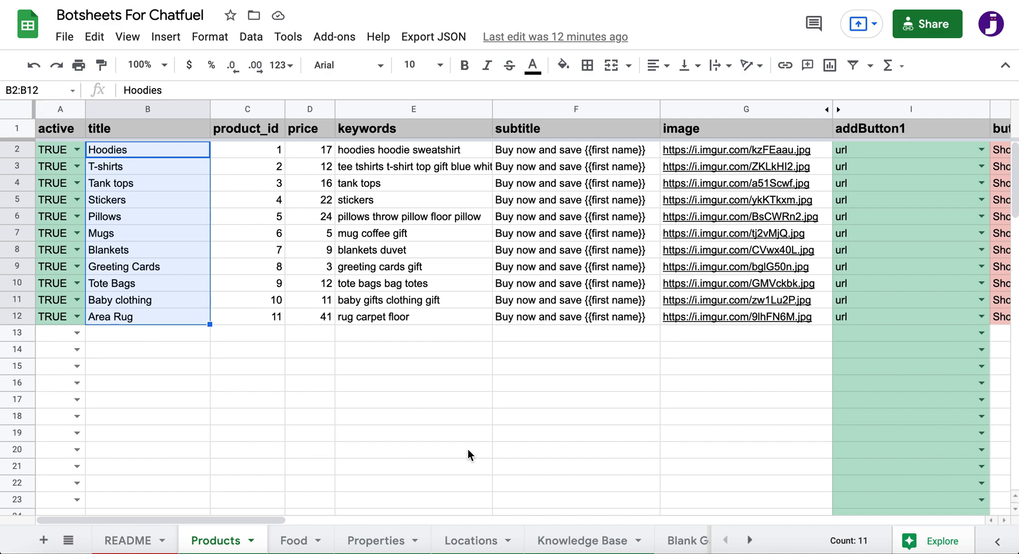
click(576, 149)
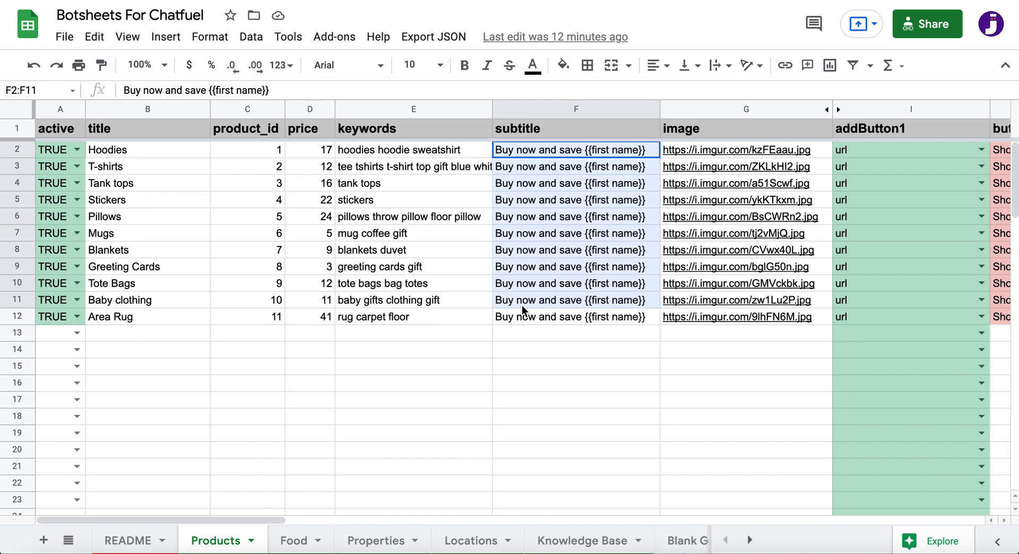
click(575, 150)
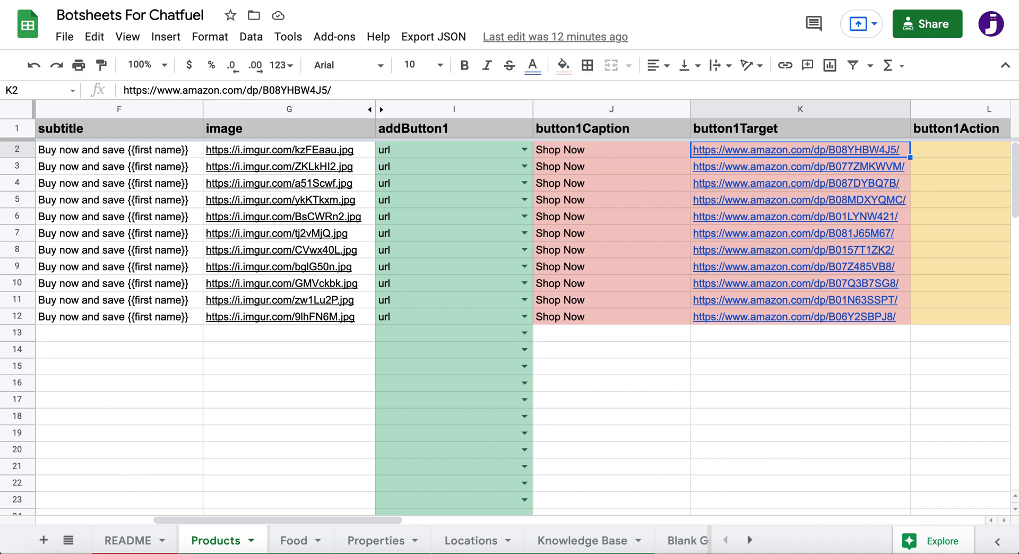
mouse_move(570, 322)
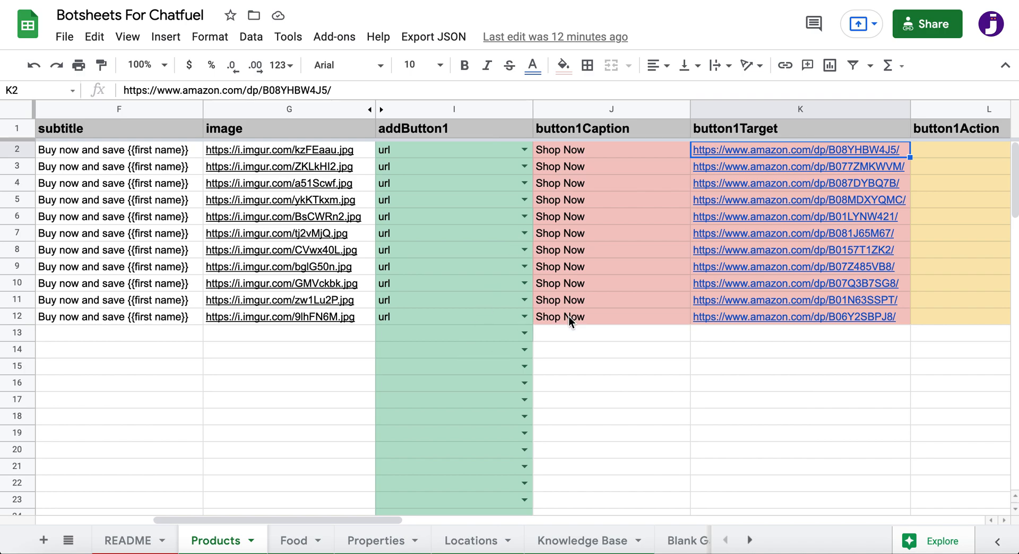
click(610, 317)
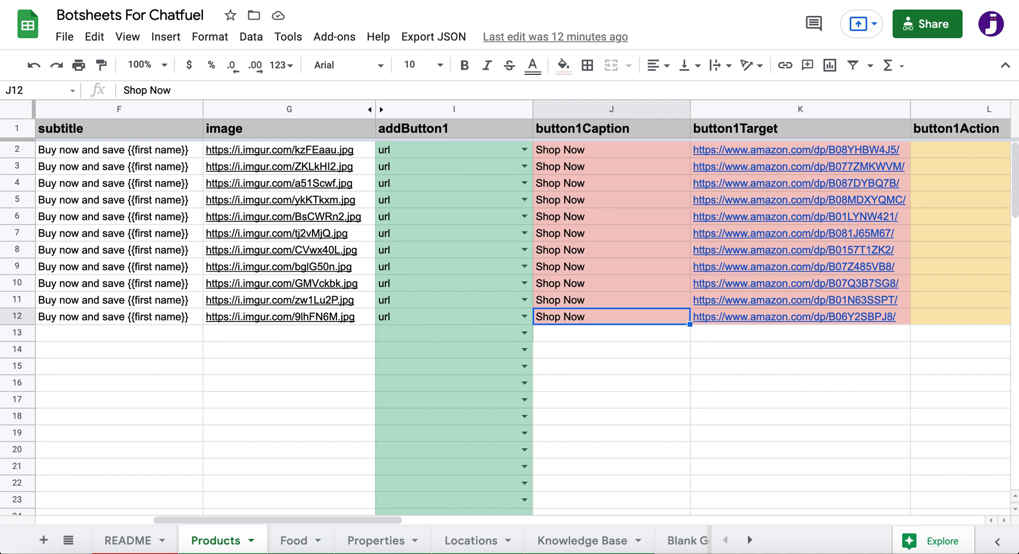
click(800, 316)
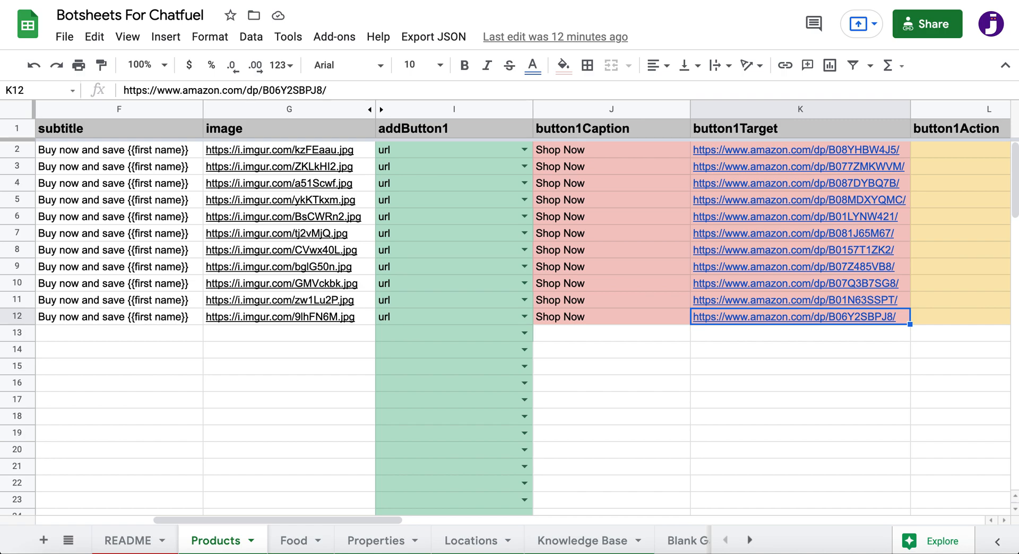
click(611, 349)
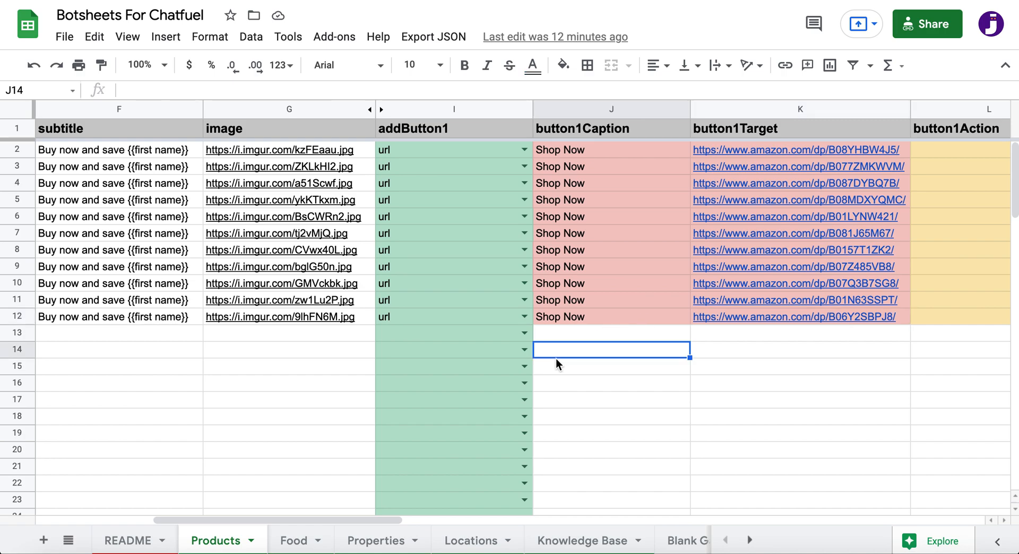
Make row 13's button a block type captioned 'Learn More' targeting Main Menu
click(523, 333)
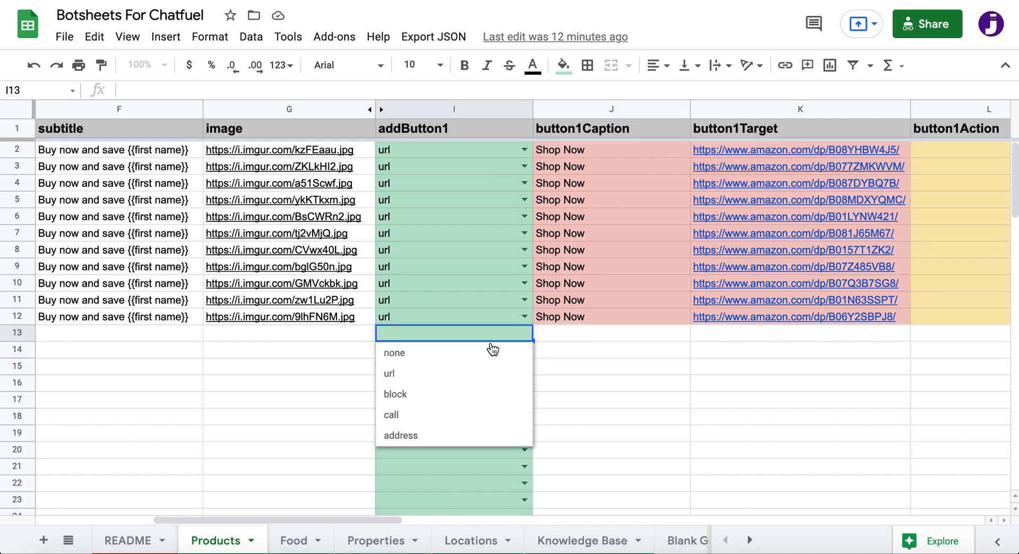
click(395, 394)
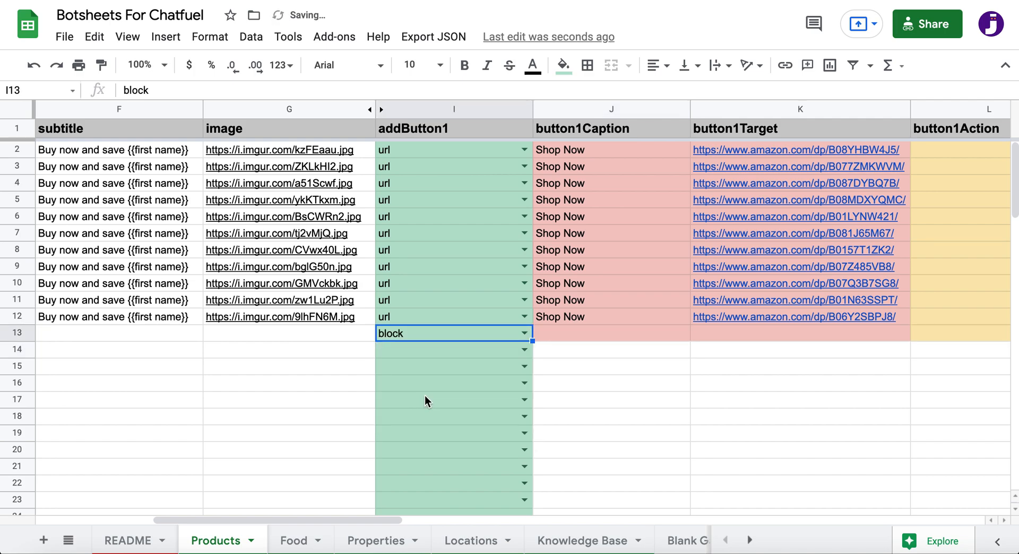
click(611, 400)
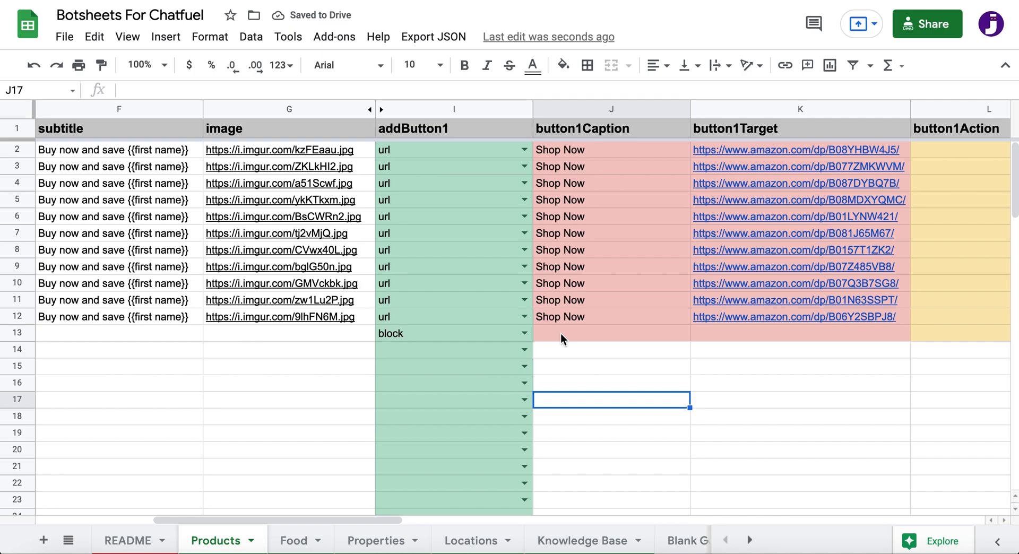
click(610, 333)
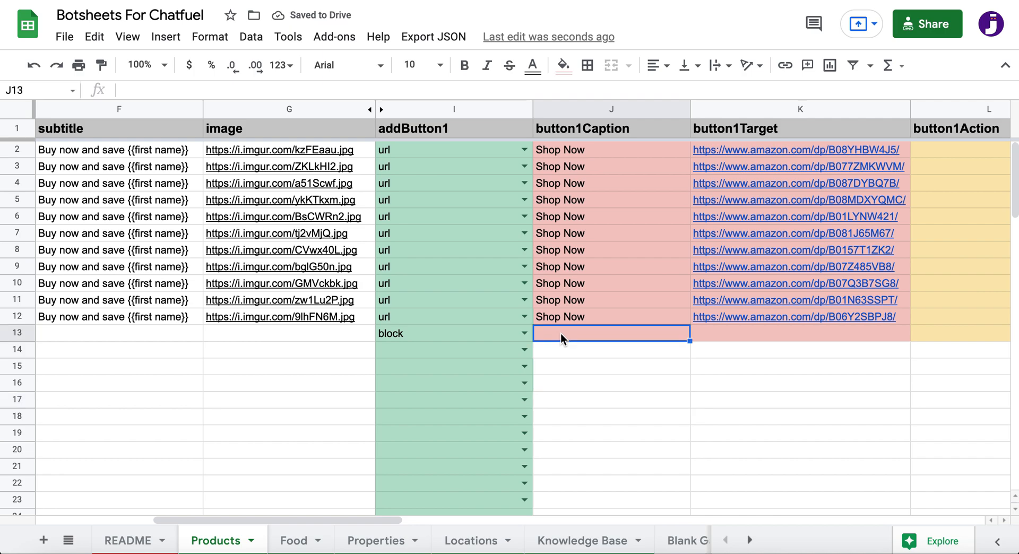
text(Learn M)
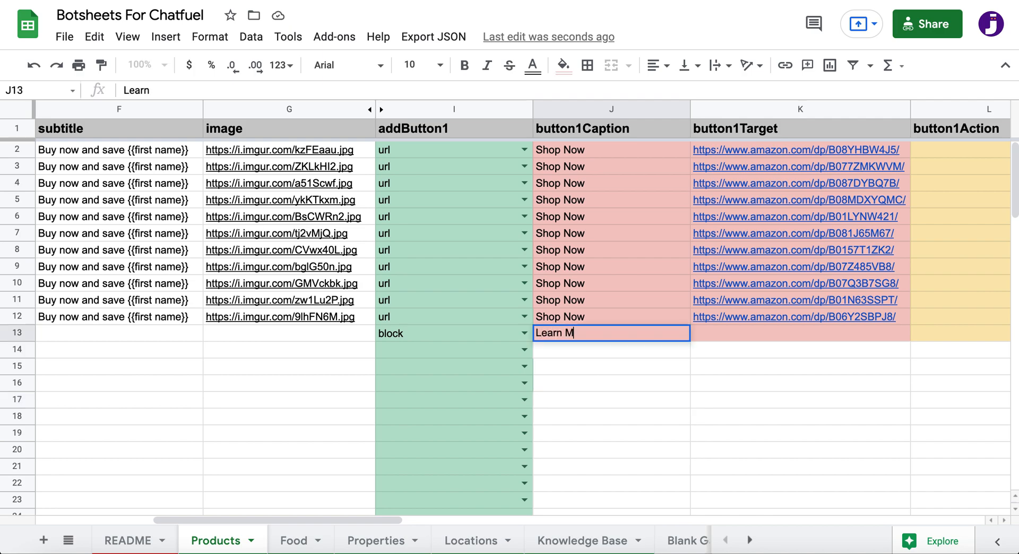
key(tab)
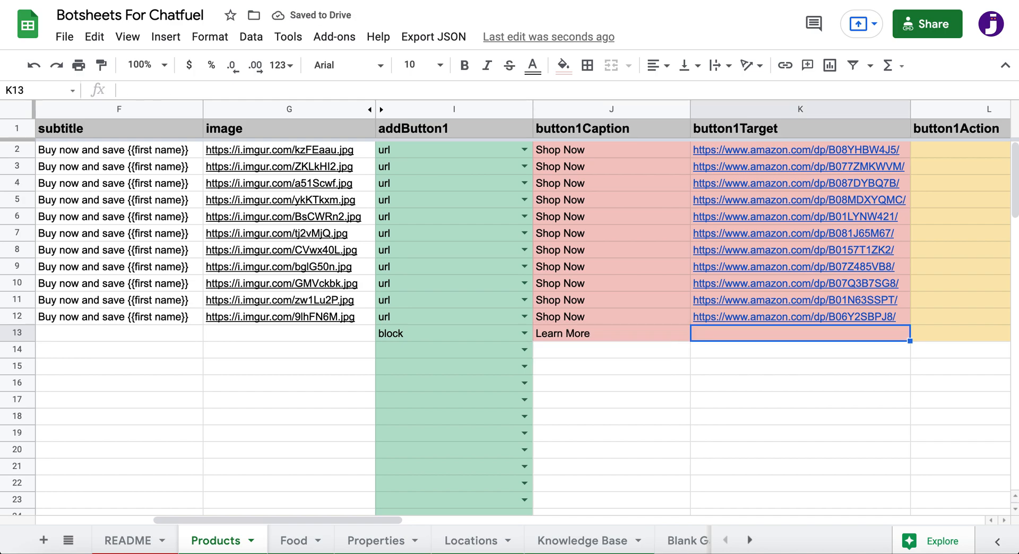
text(Main Menu)
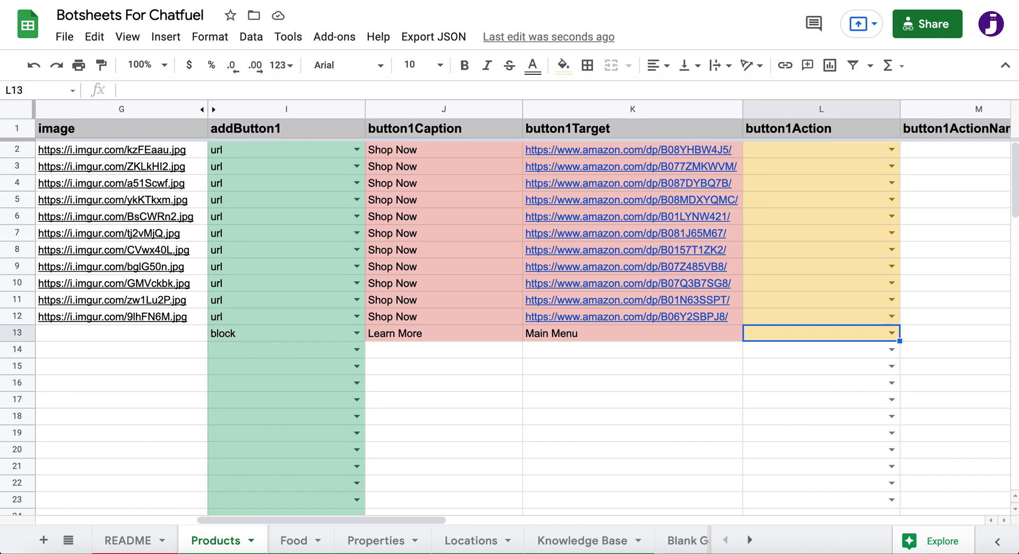
mouse_move(679, 369)
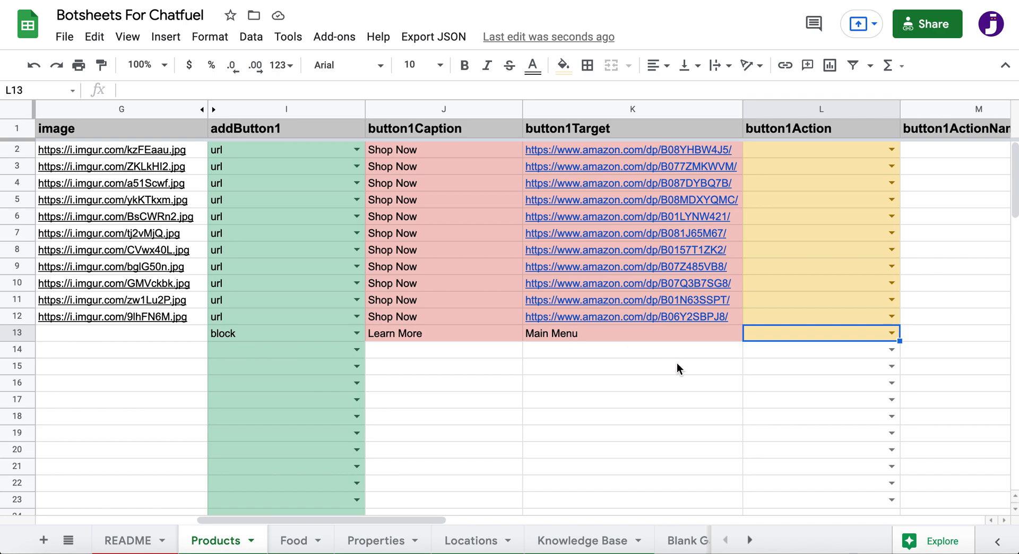
Give row 13 a set_attributes action for Lead Score, trying value 9 then clearing it
scroll(right, 3)
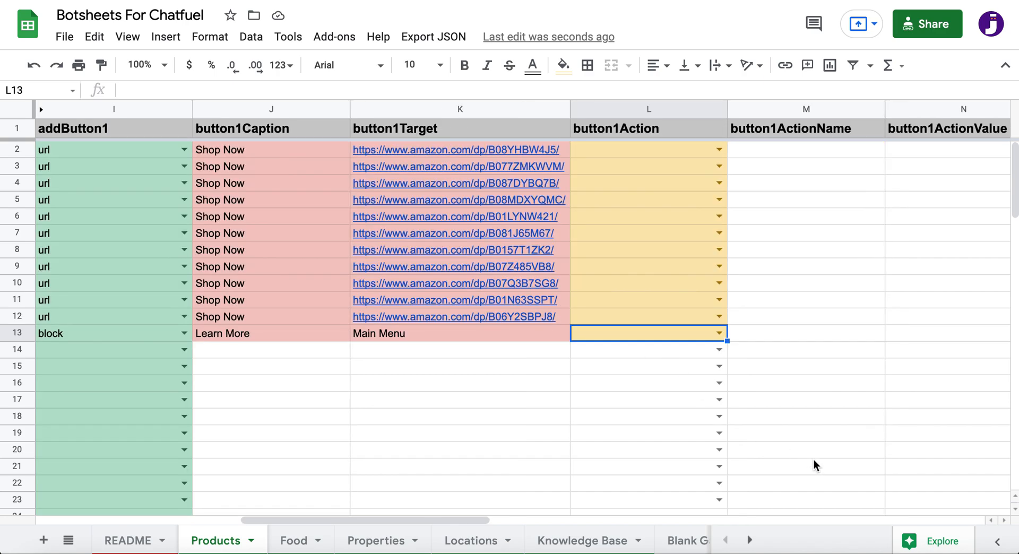
mouse_move(791, 398)
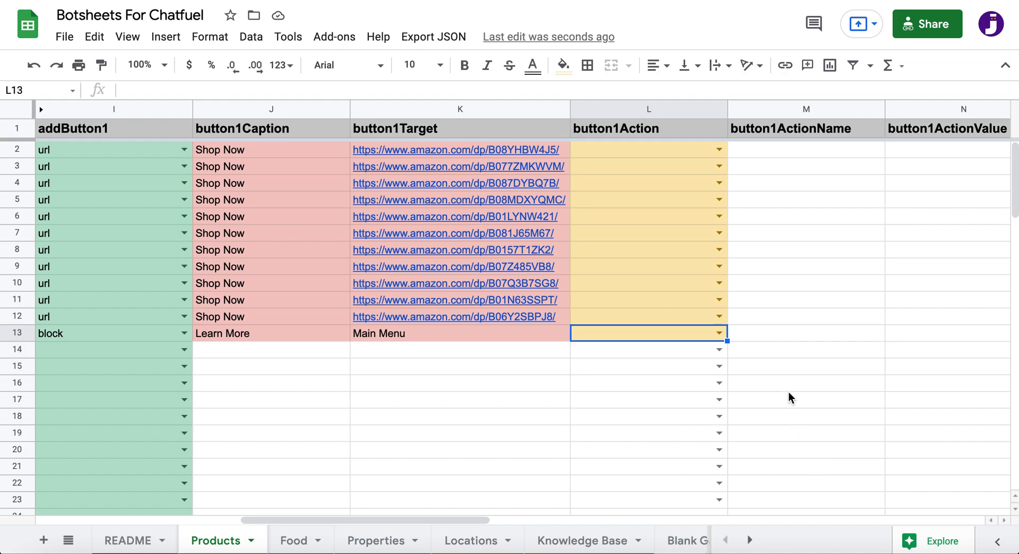
click(719, 334)
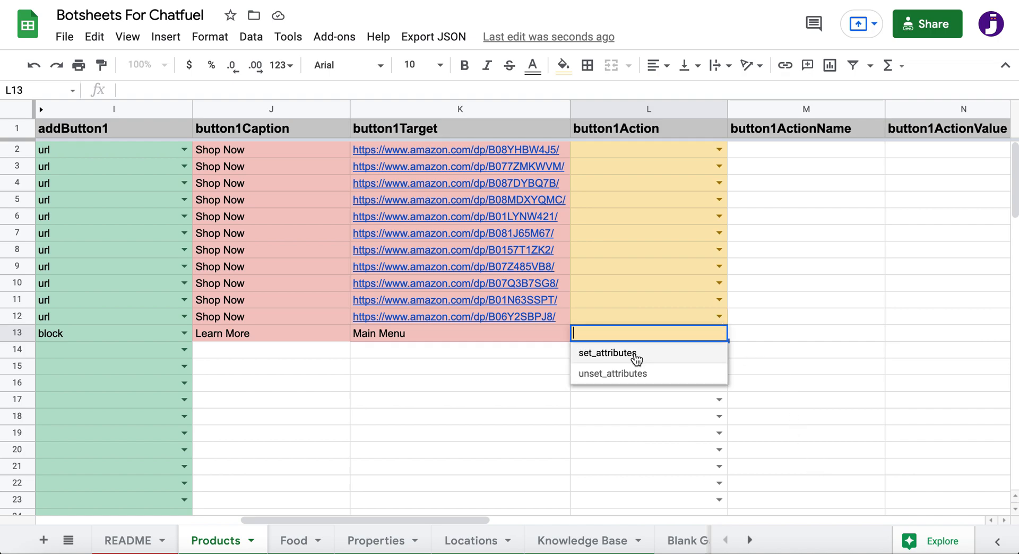
click(608, 353)
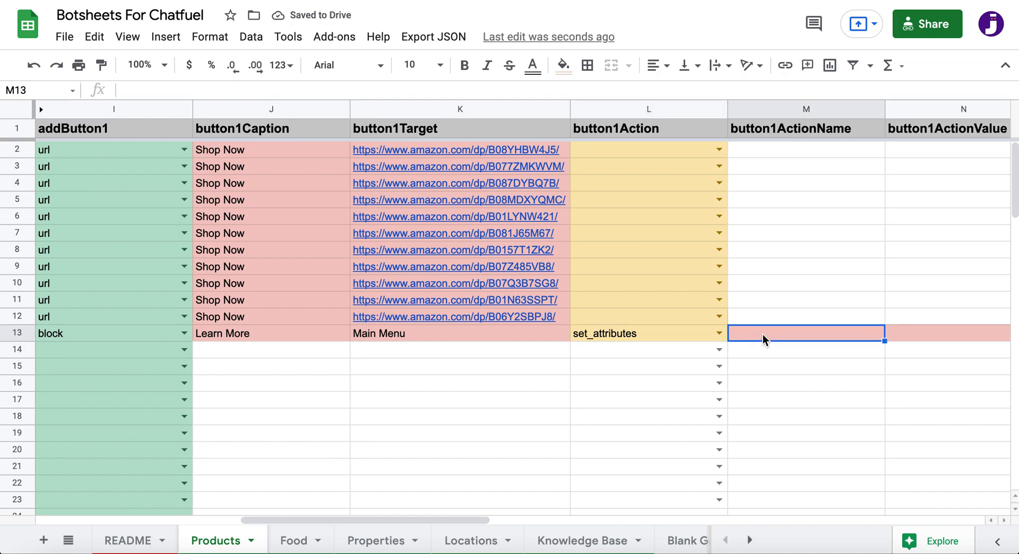
text(Lead Score)
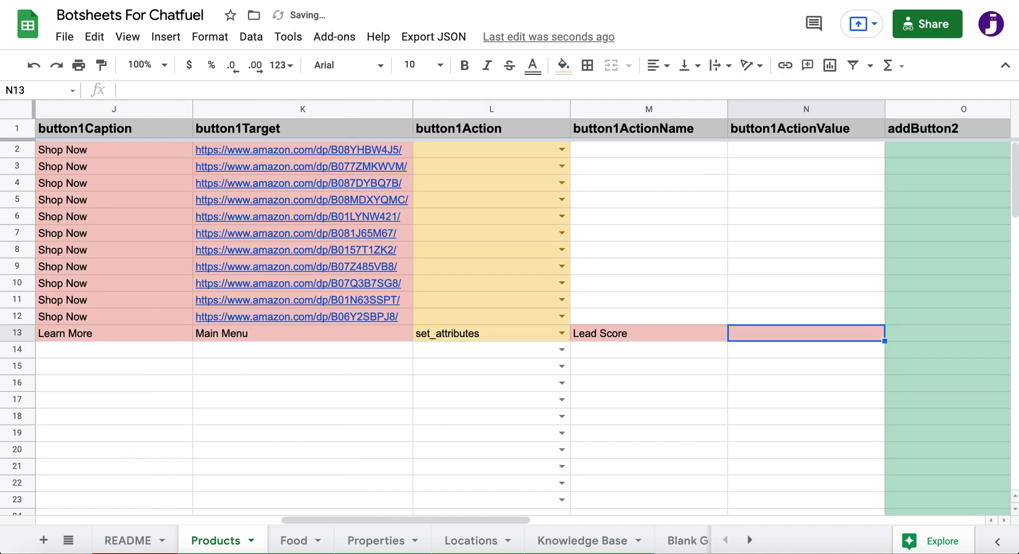
text(9)
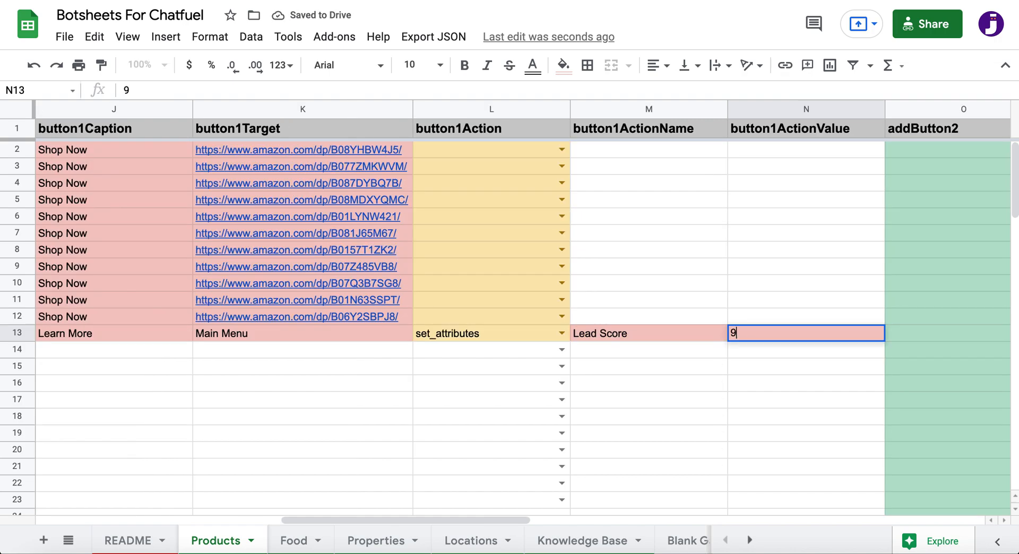
key(Enter)
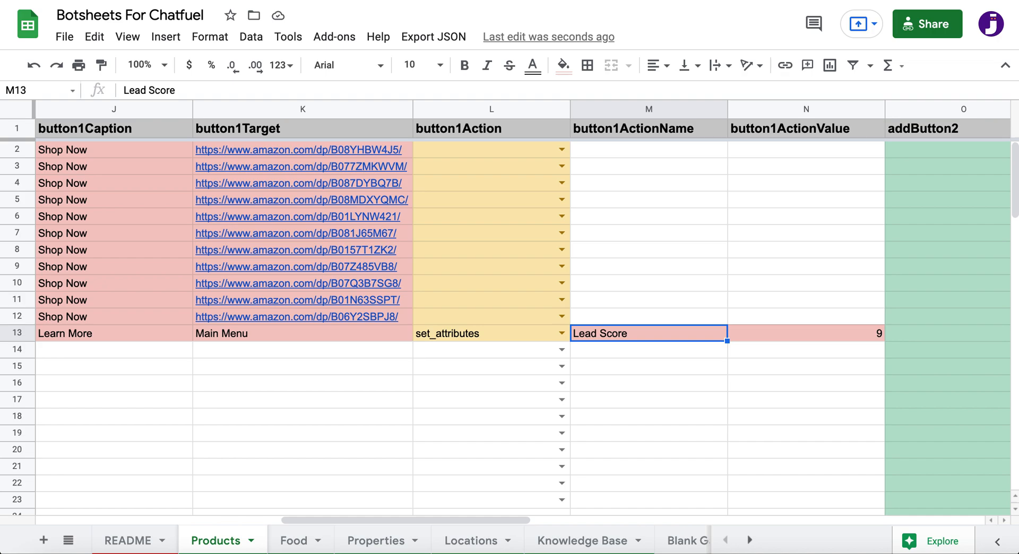
click(490, 333)
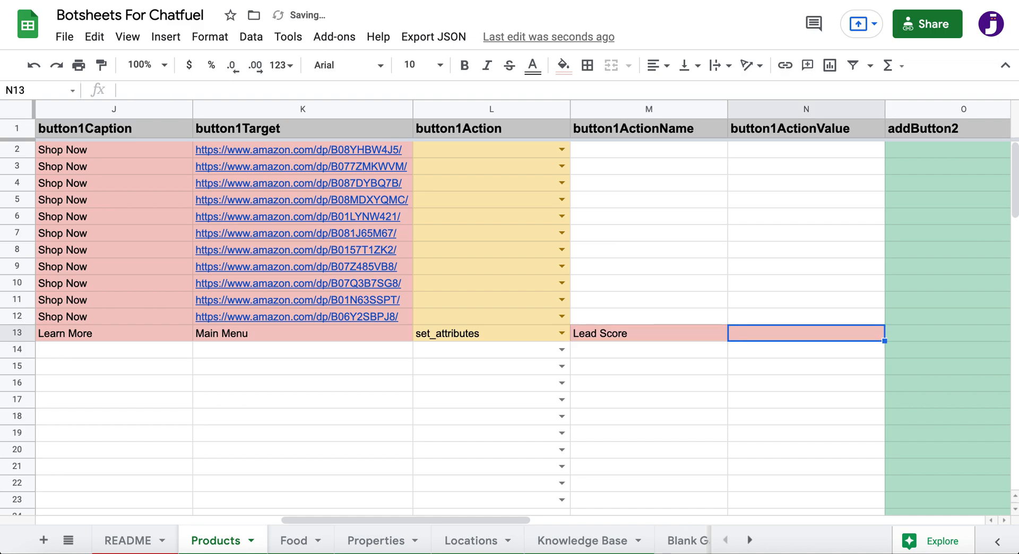
click(302, 333)
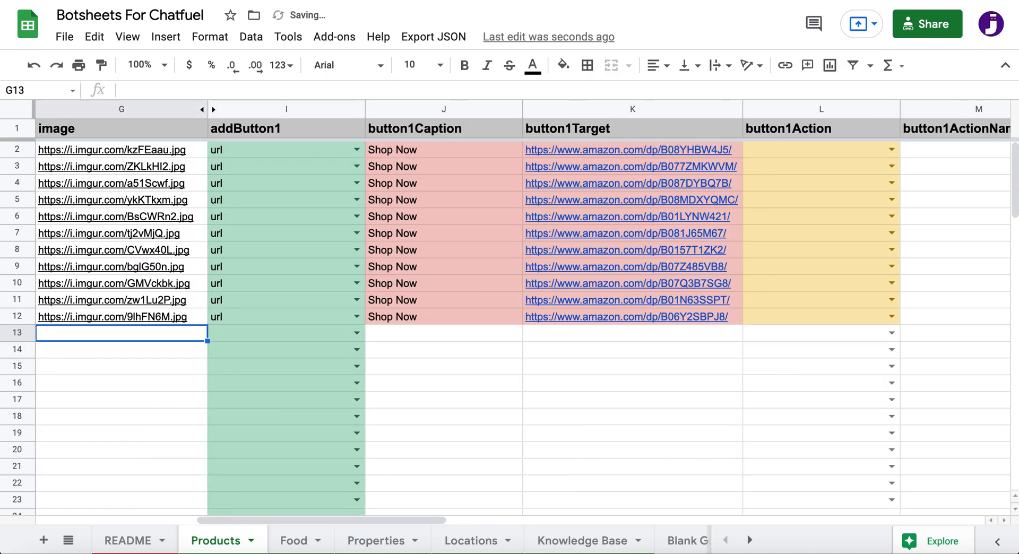
scroll(left, 3)
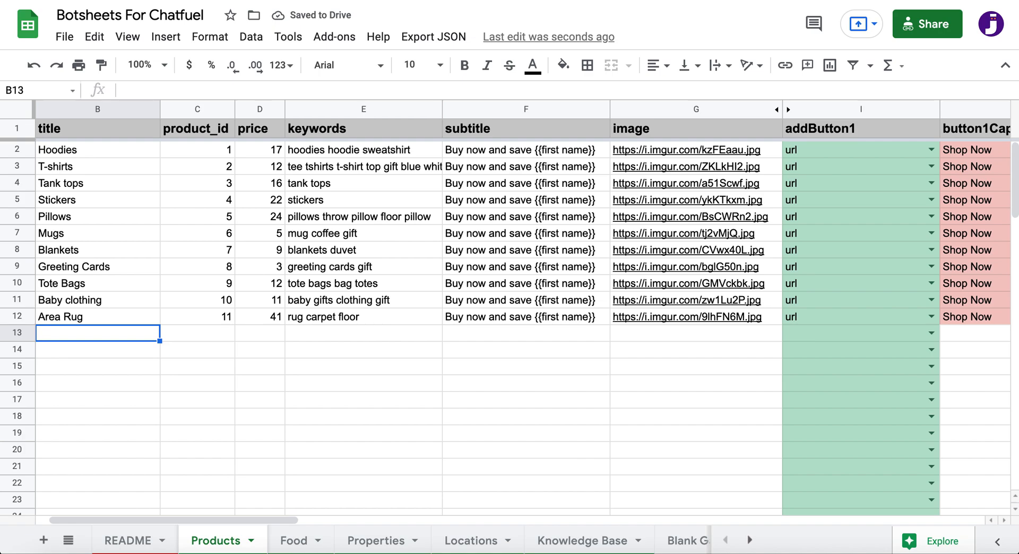
mouse_move(929, 24)
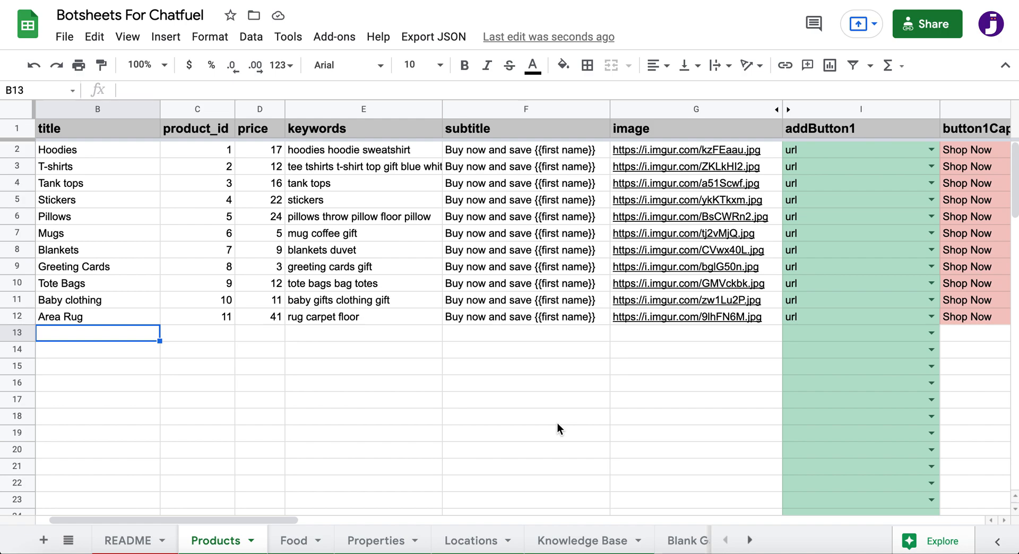
mouse_move(272, 266)
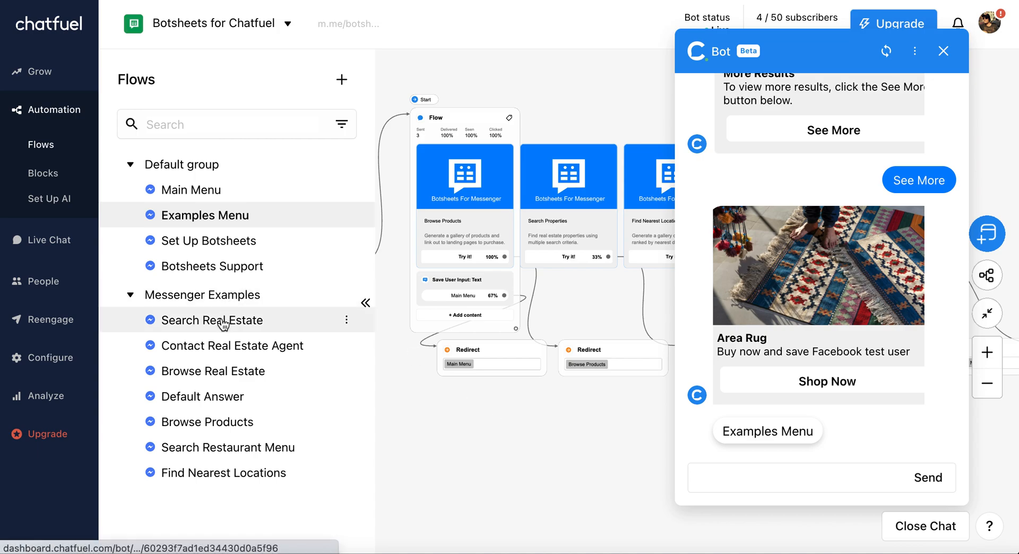
Open Search Real Estate and answer House, 2 bedrooms, 2 bathrooms in the test chat
click(211, 319)
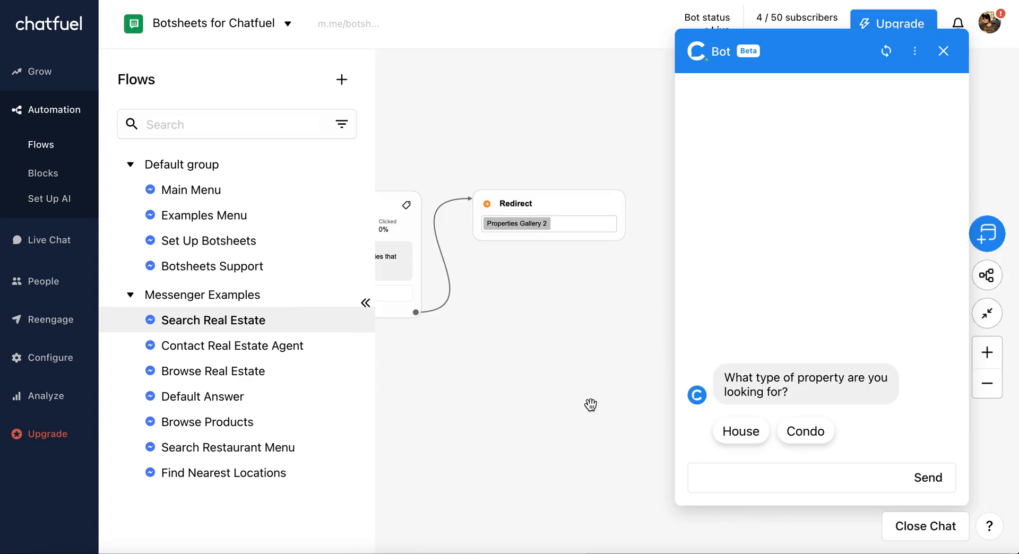
drag(591, 405, 654, 418)
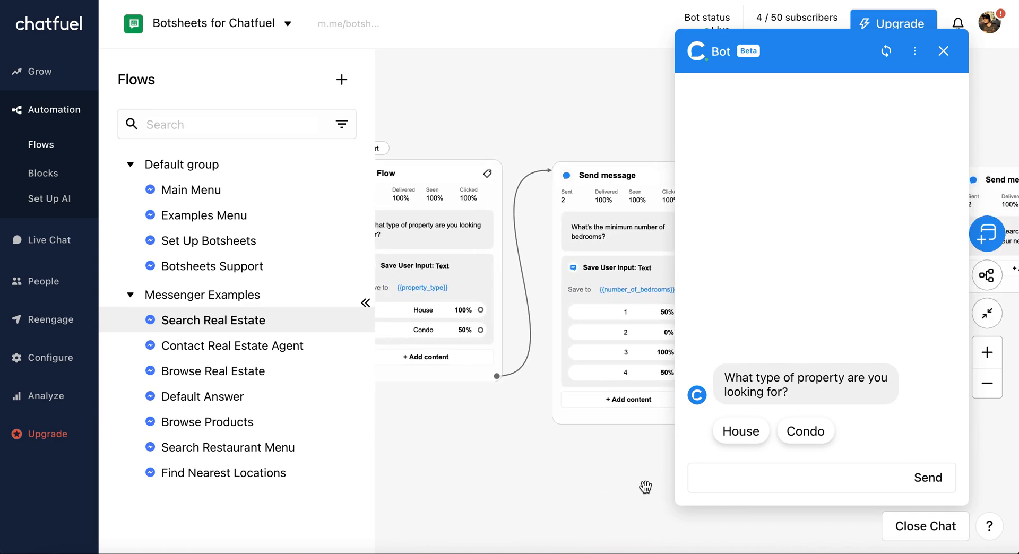
mouse_move(748, 512)
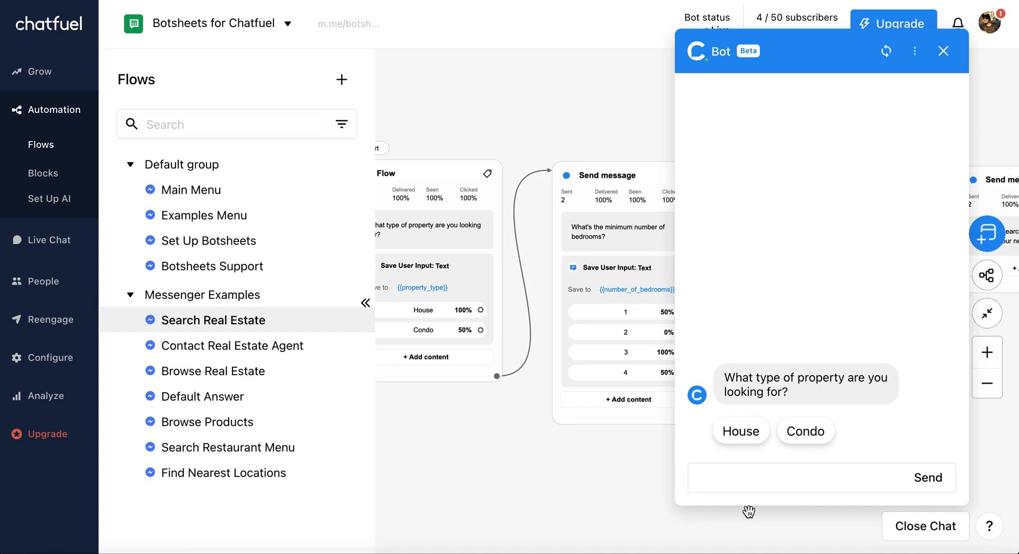
click(740, 431)
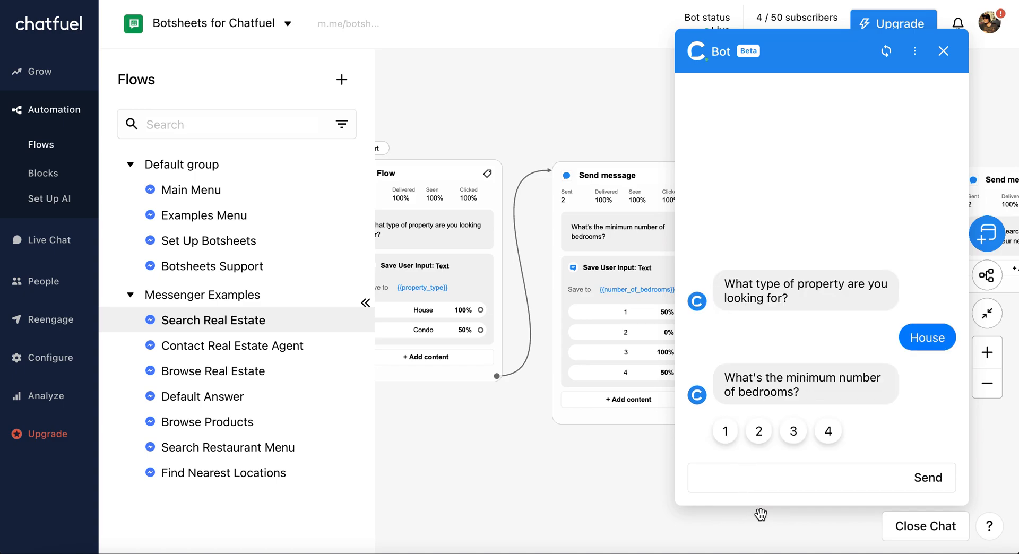
mouse_move(749, 441)
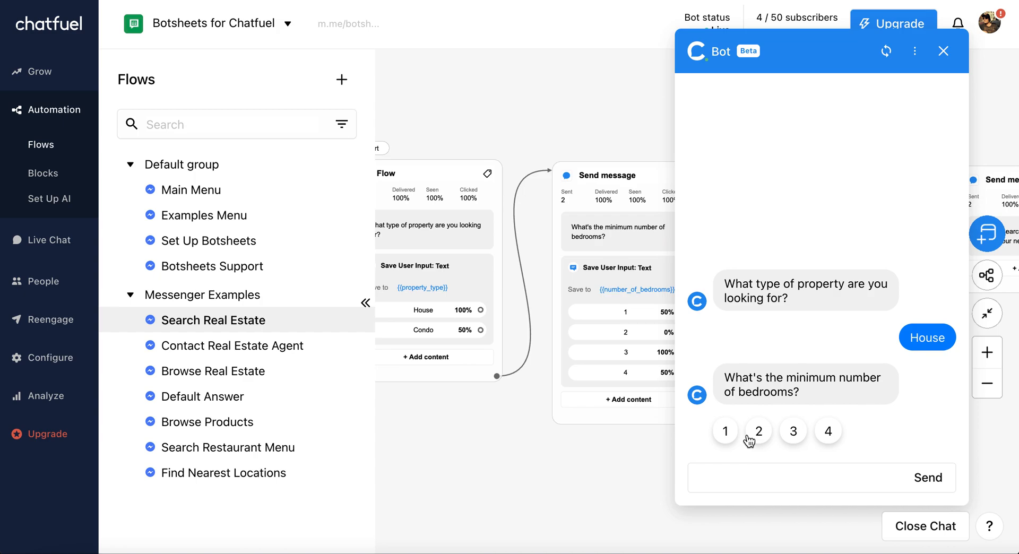
click(758, 430)
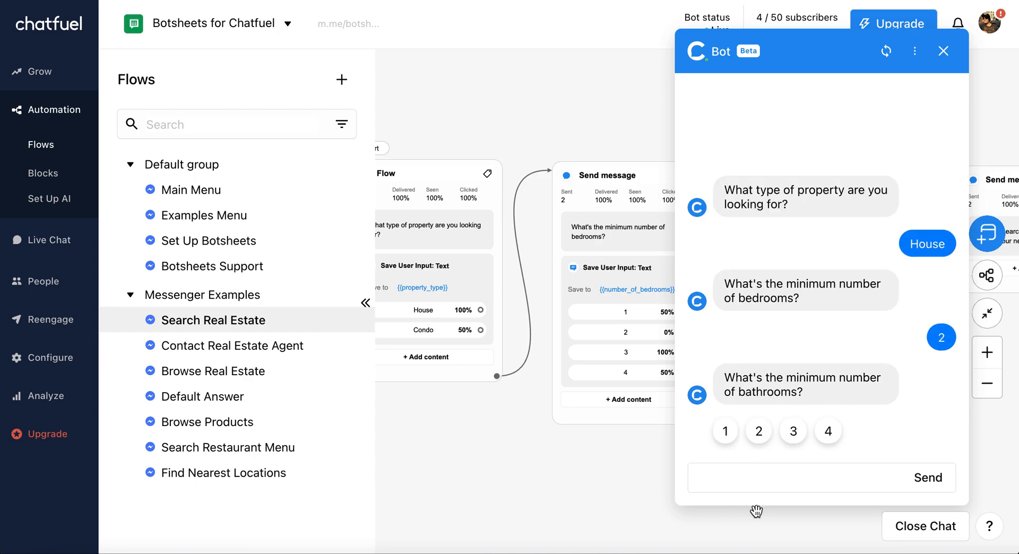
click(758, 431)
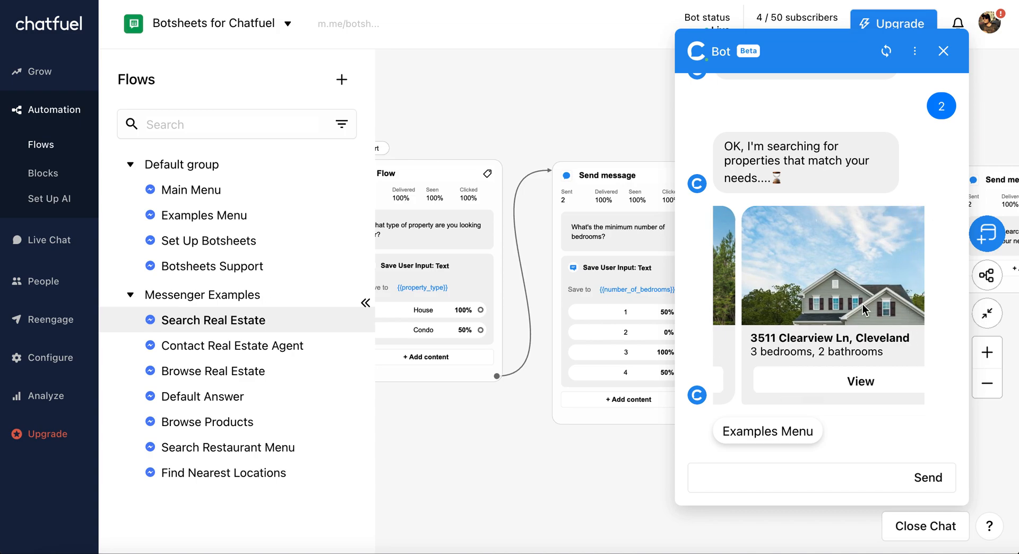
mouse_move(865, 310)
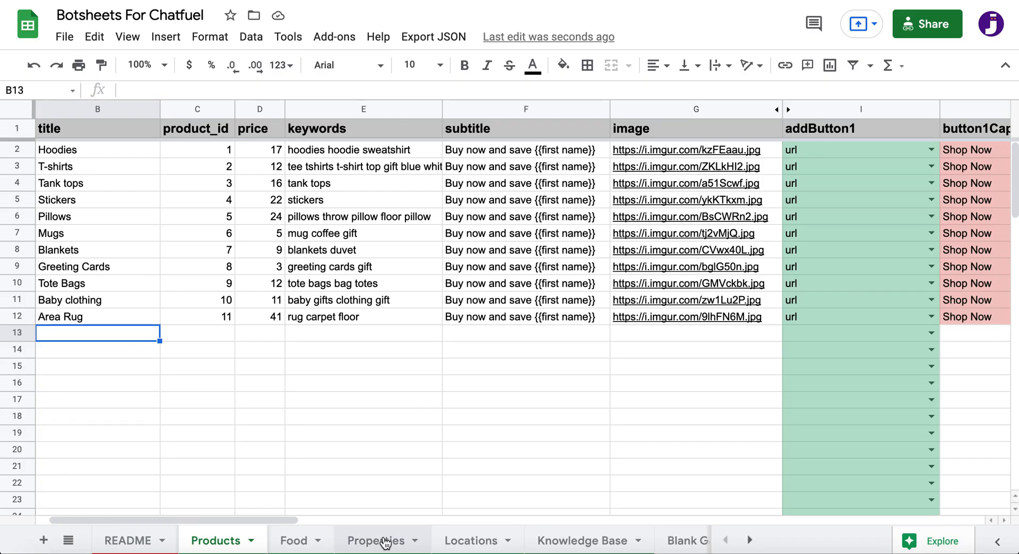
Open the Properties sheet and review the first property's address, type, bedrooms and bathrooms
click(375, 540)
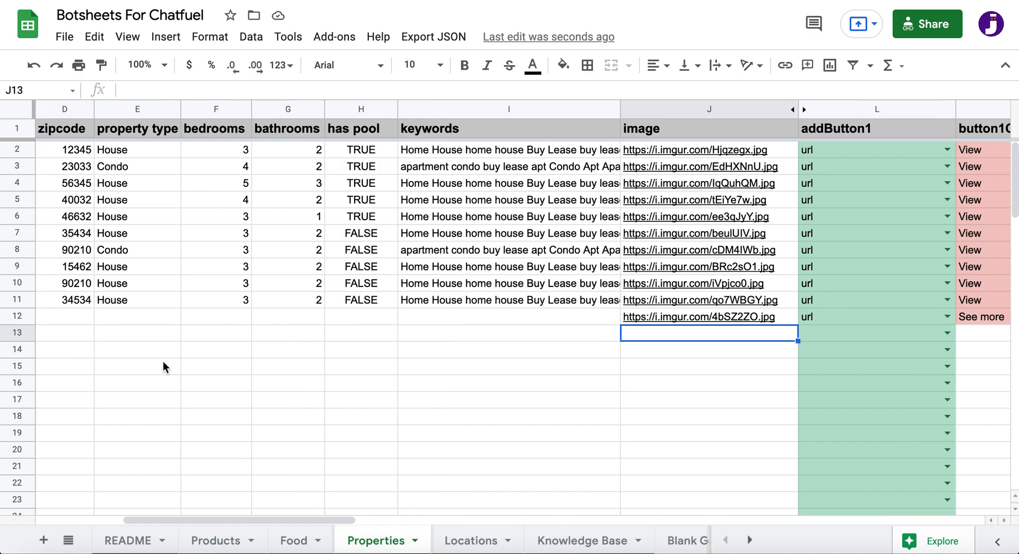
scroll(left, 3)
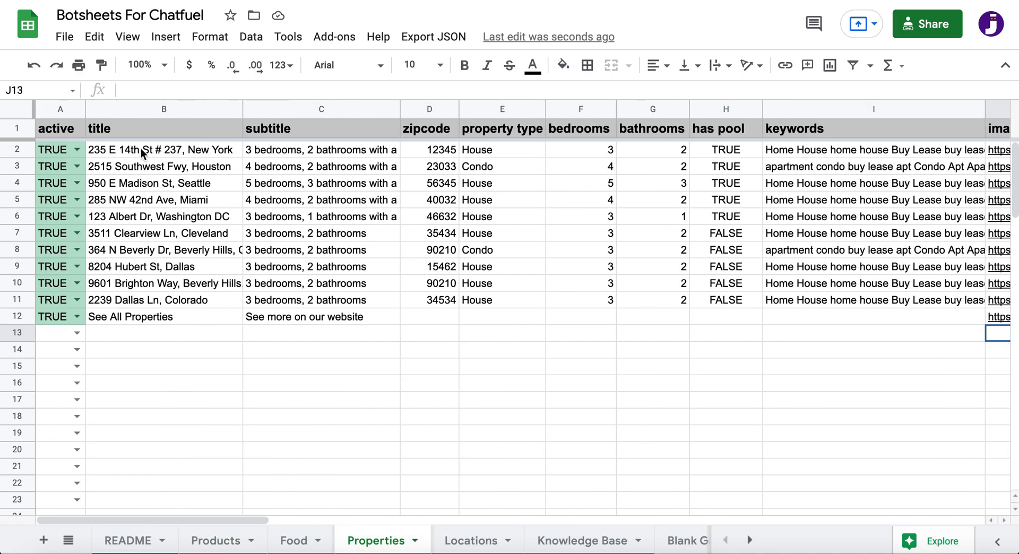
click(163, 150)
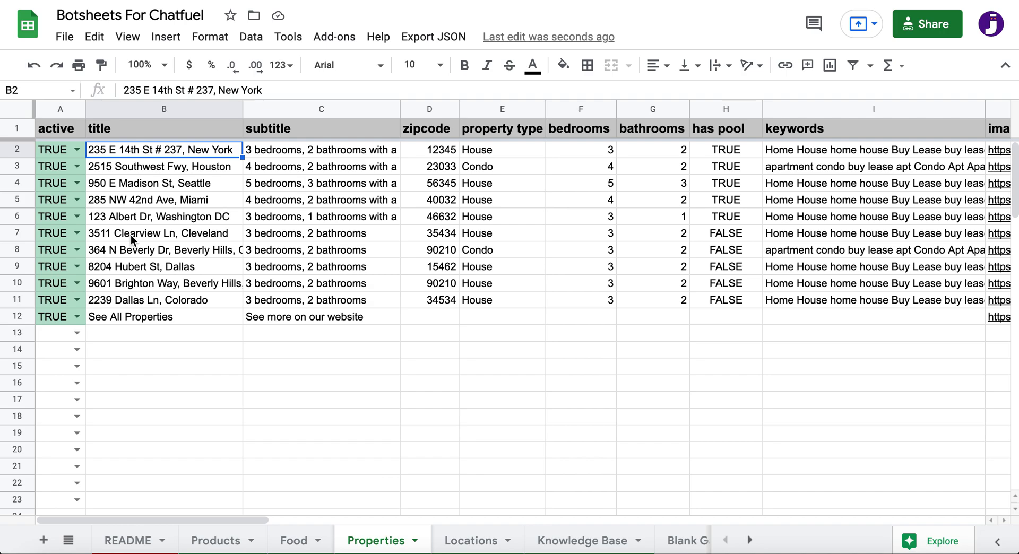
click(322, 150)
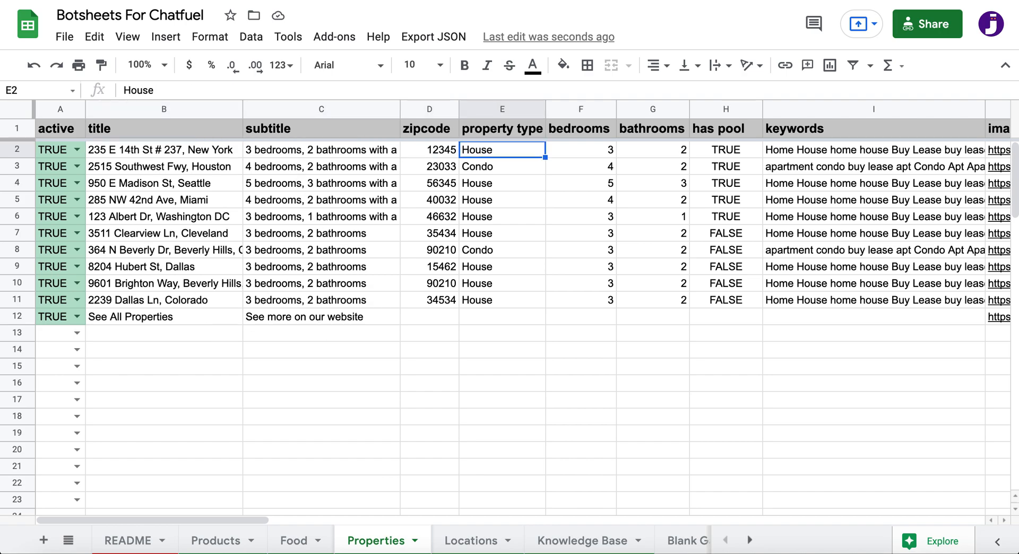
click(580, 149)
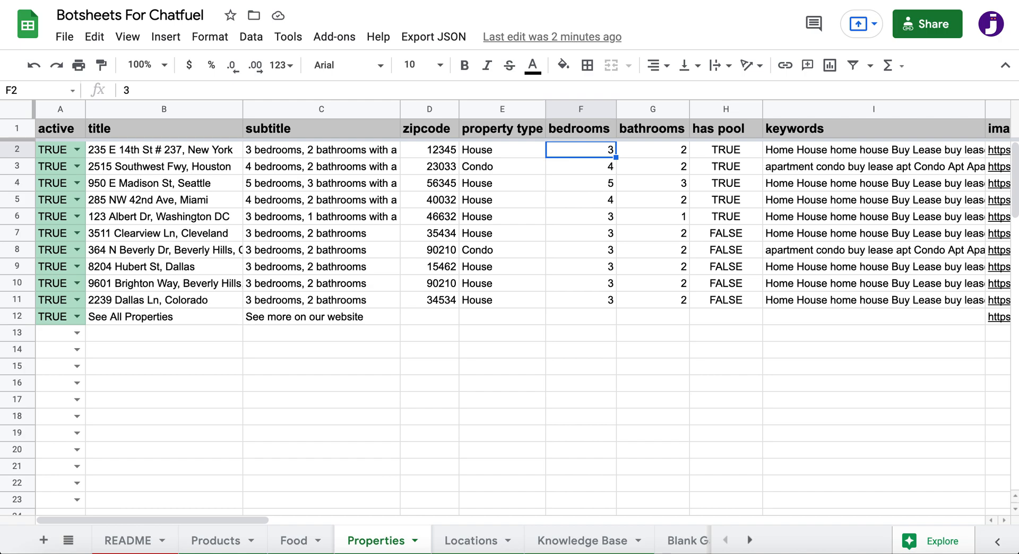
click(652, 150)
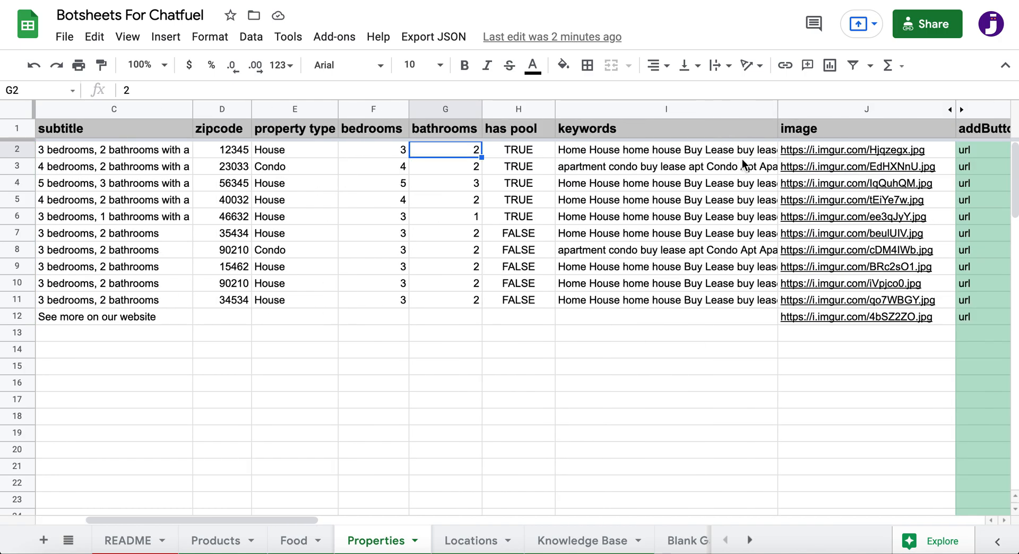
scroll(right, 3)
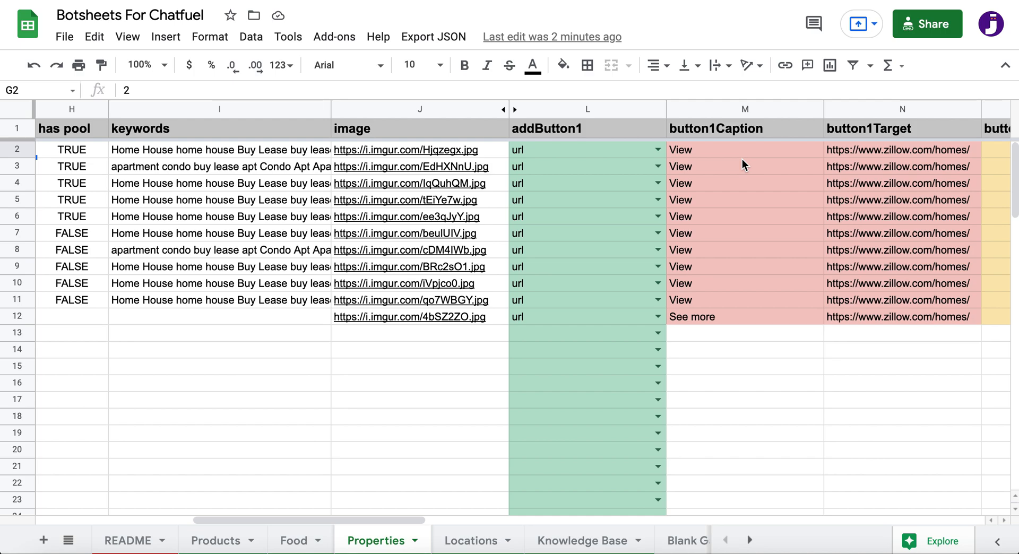
mouse_move(223, 541)
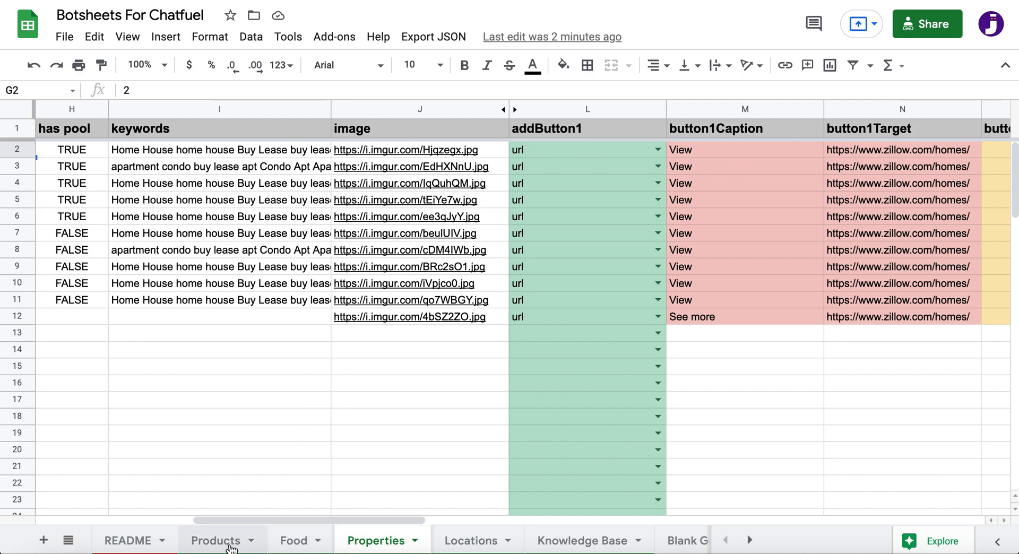
mouse_move(379, 543)
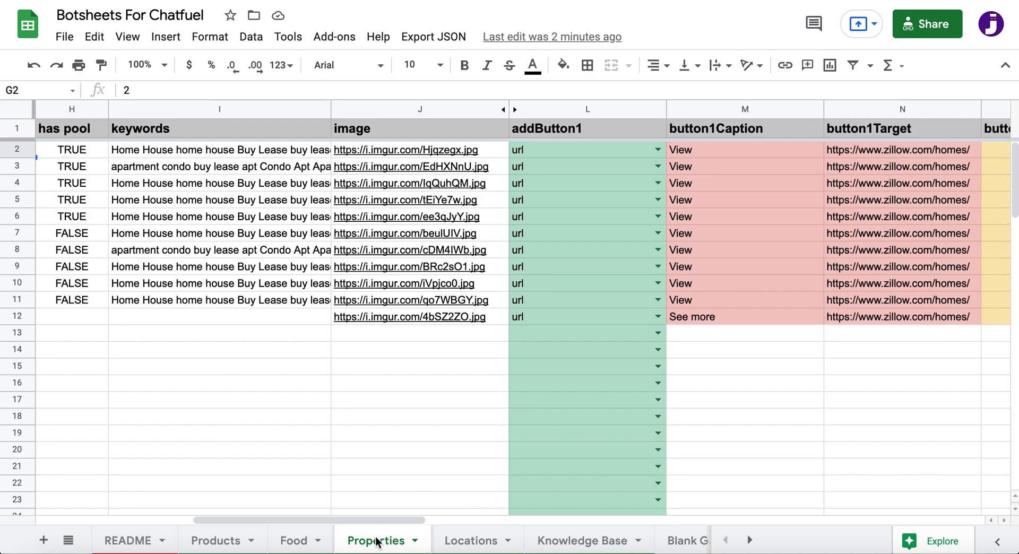
Switch to the Food sheet listing menu items such as Margherita Pizza
click(293, 540)
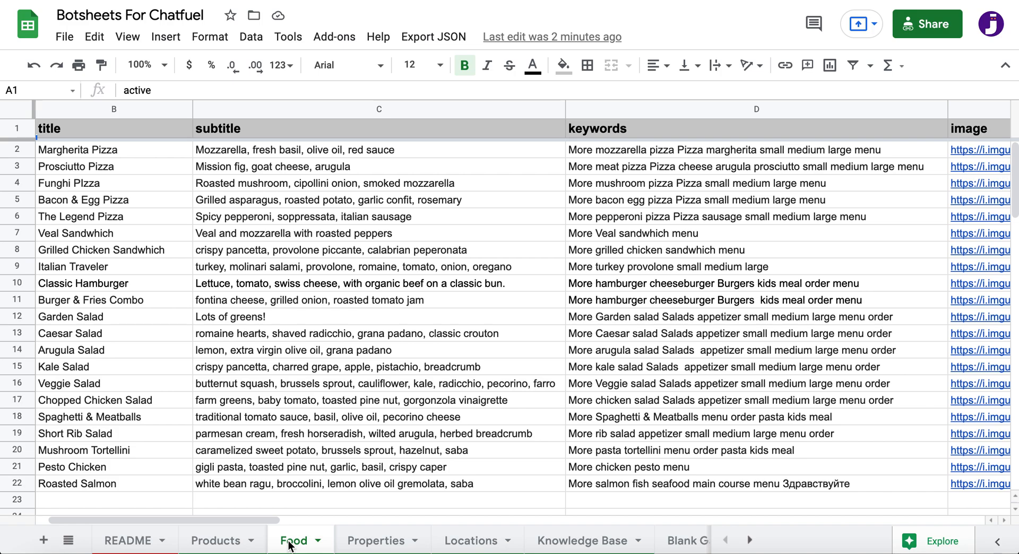
mouse_move(408, 234)
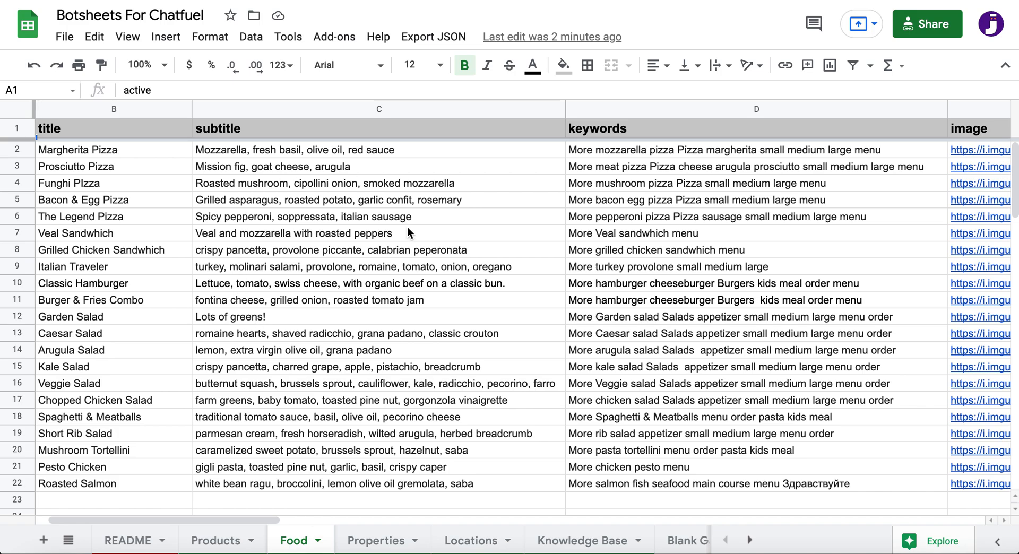
mouse_move(451, 199)
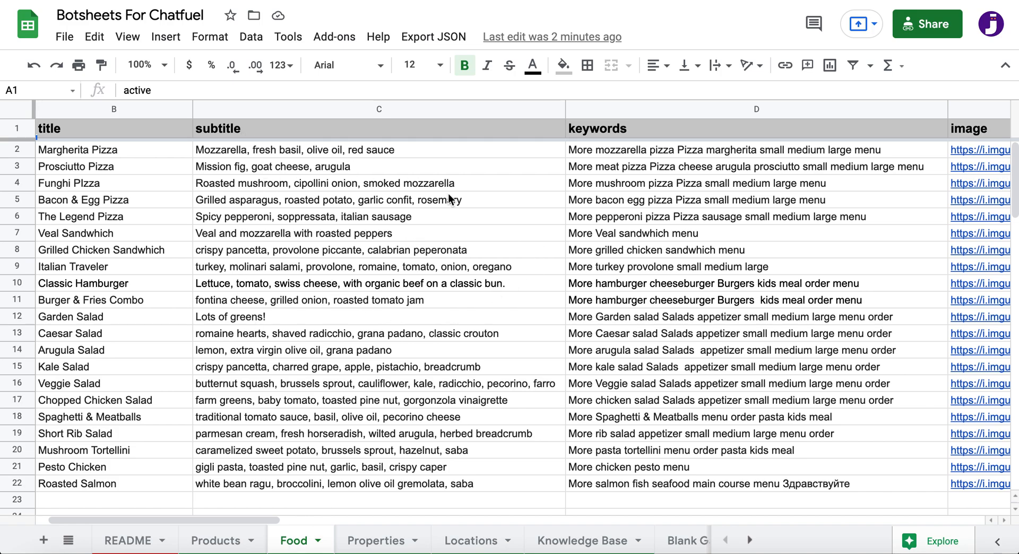
mouse_move(524, 107)
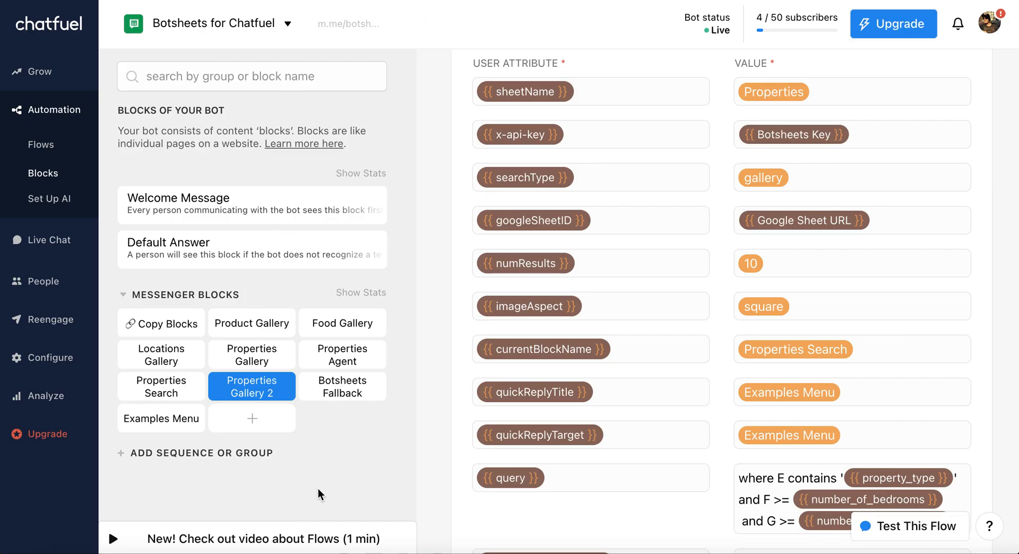
mouse_move(698, 419)
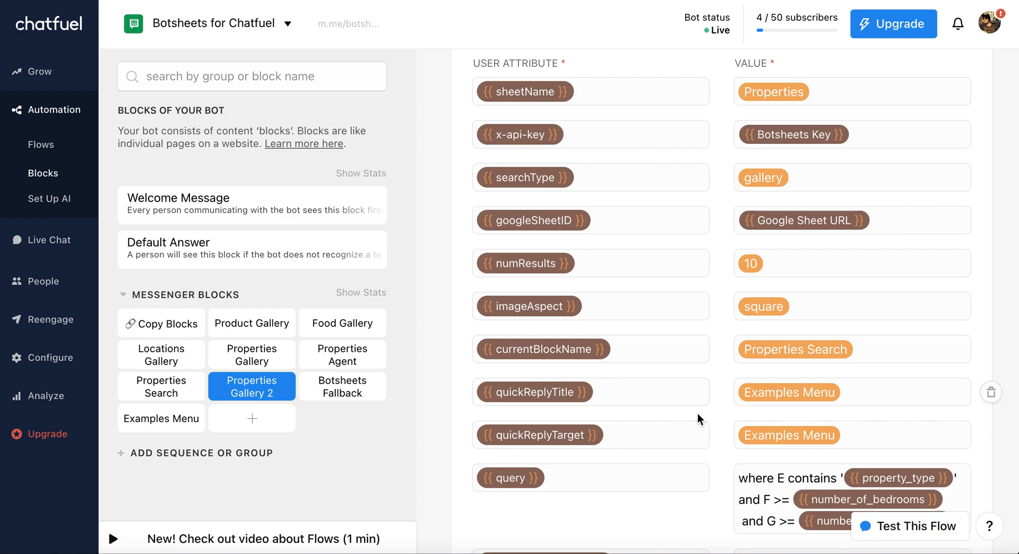
scroll(down, 3)
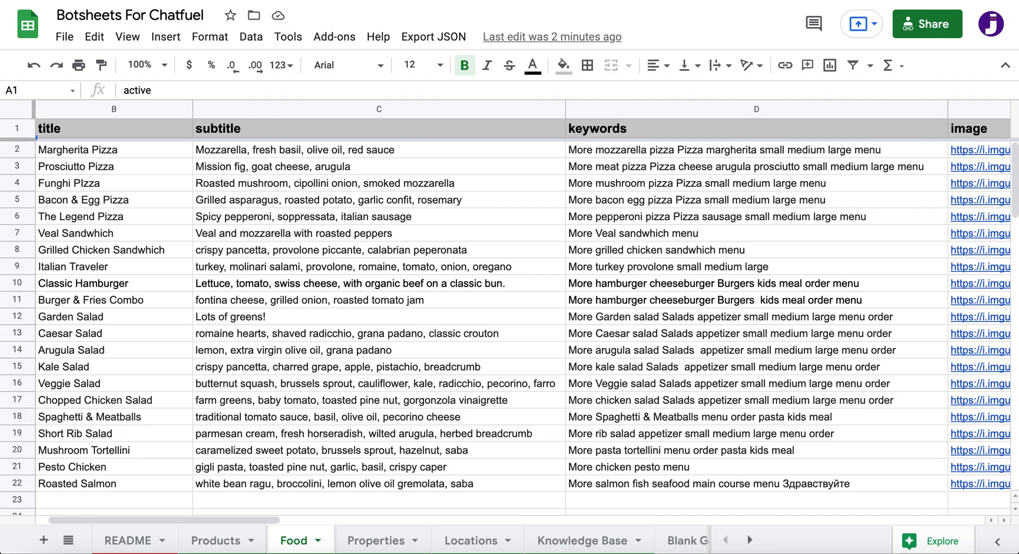
click(376, 540)
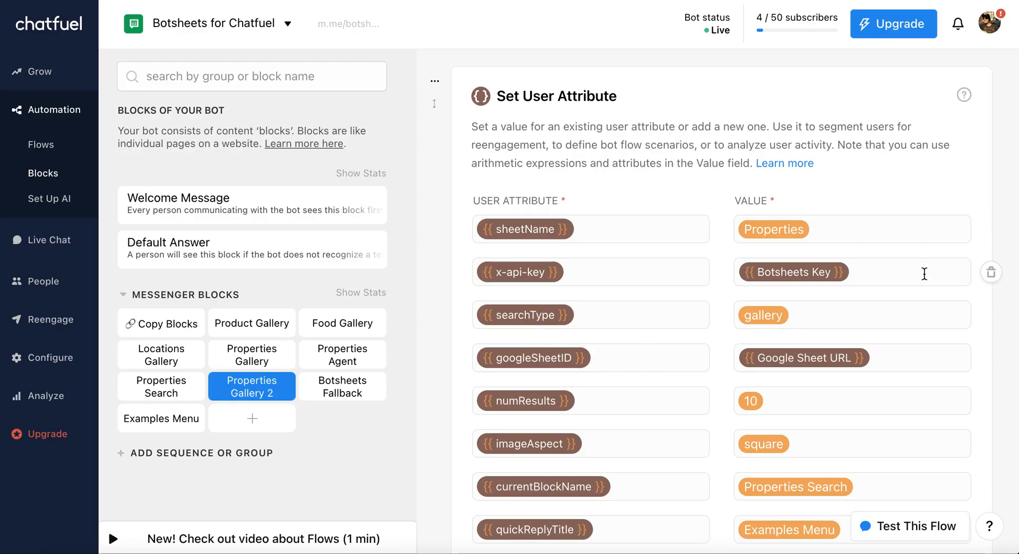
scroll(down, 3)
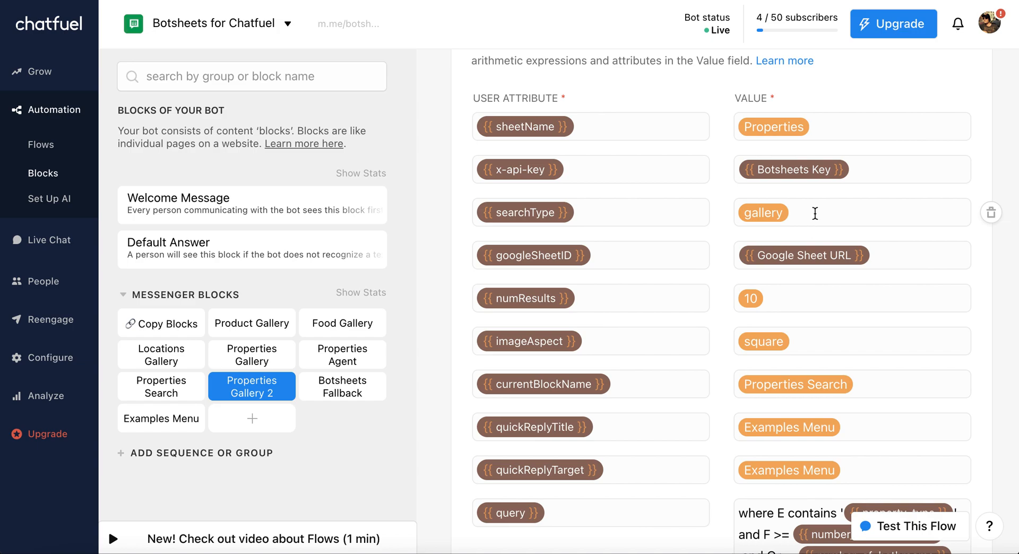
scroll(down, 3)
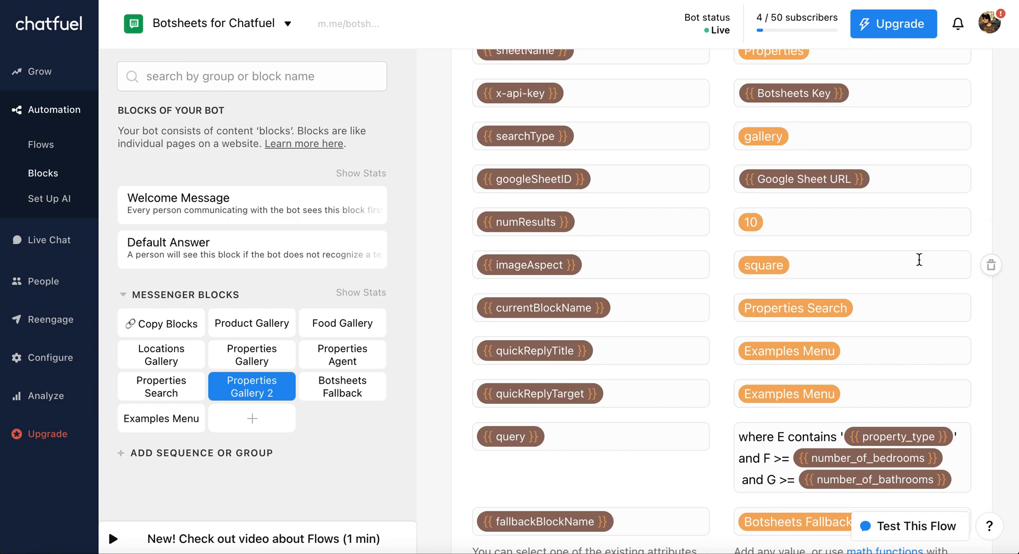
mouse_move(831, 290)
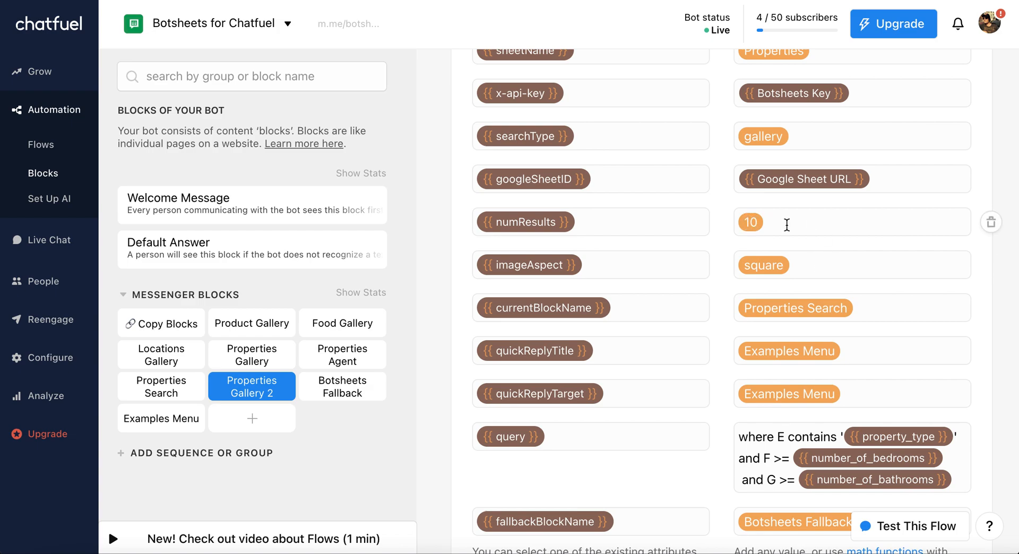
mouse_move(924, 351)
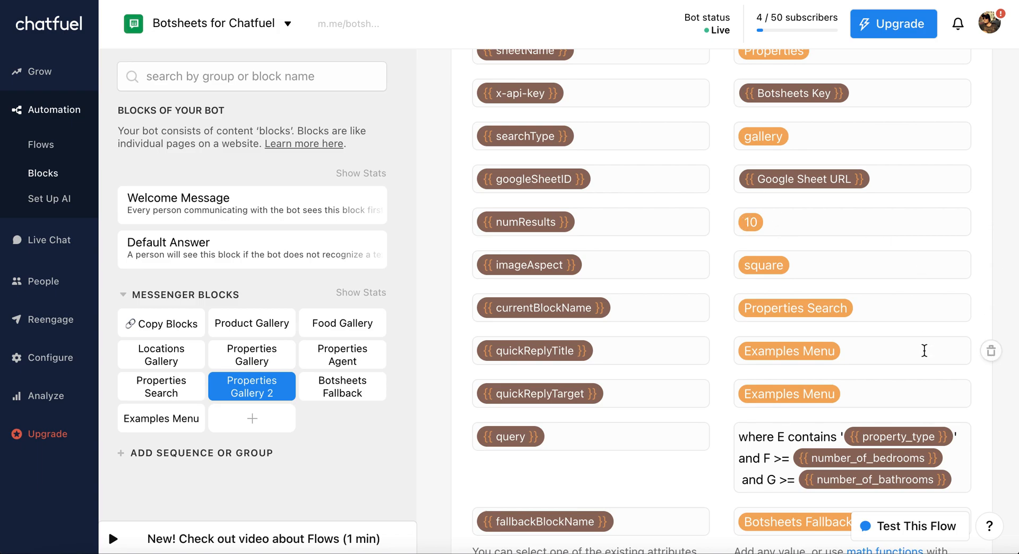
scroll(down, 3)
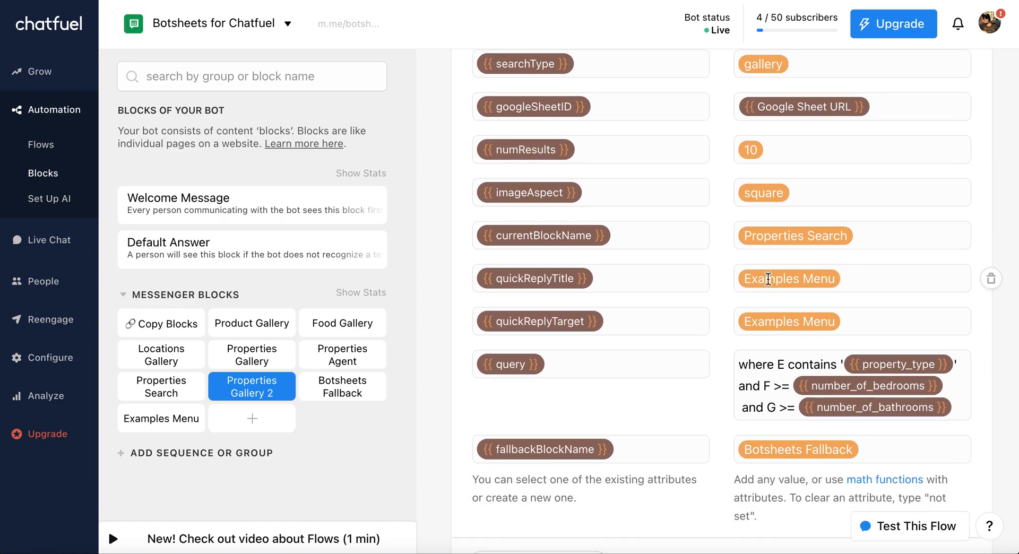
scroll(down, 3)
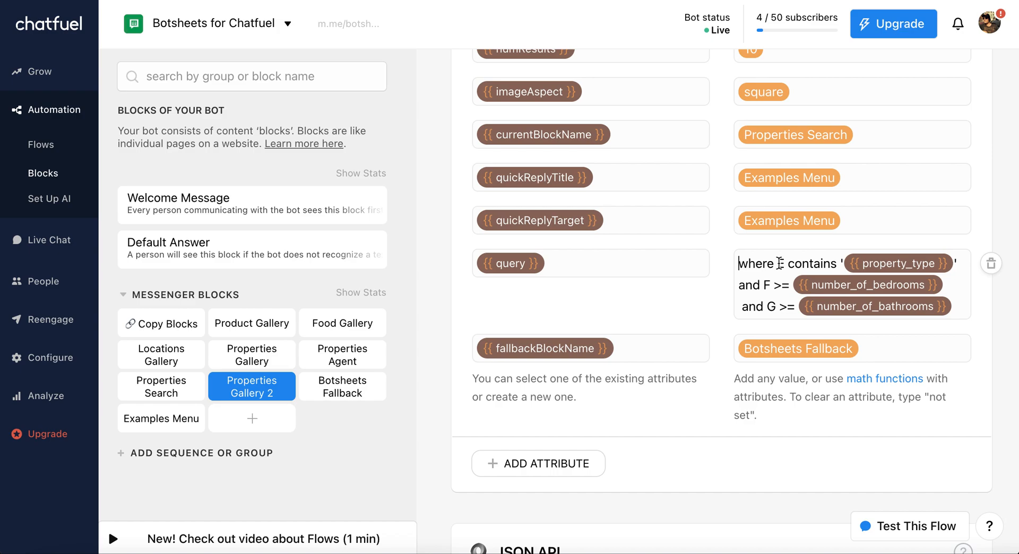
mouse_move(765, 284)
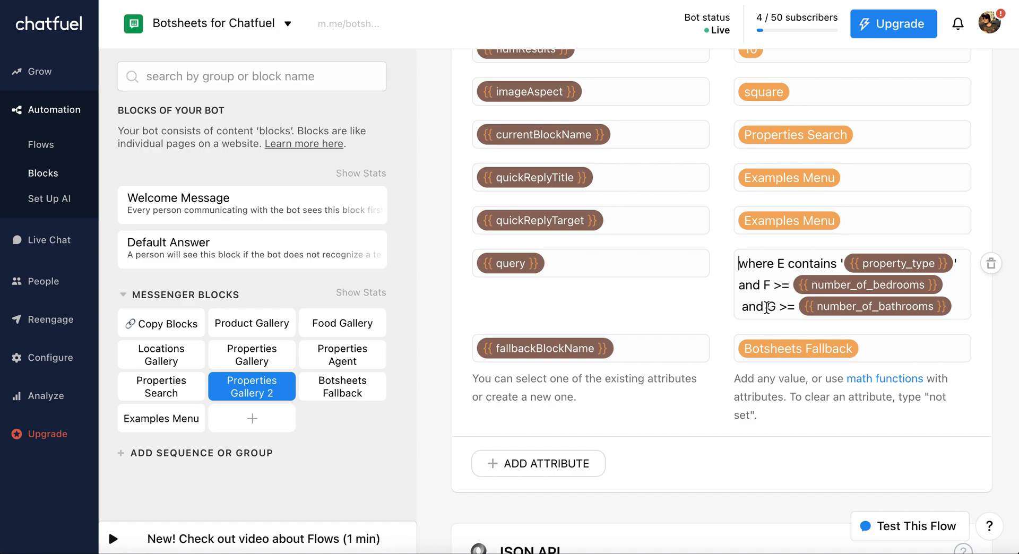
Scroll to the JSON API card and inspect its Botsheets gallery POST URL
scroll(down, 3)
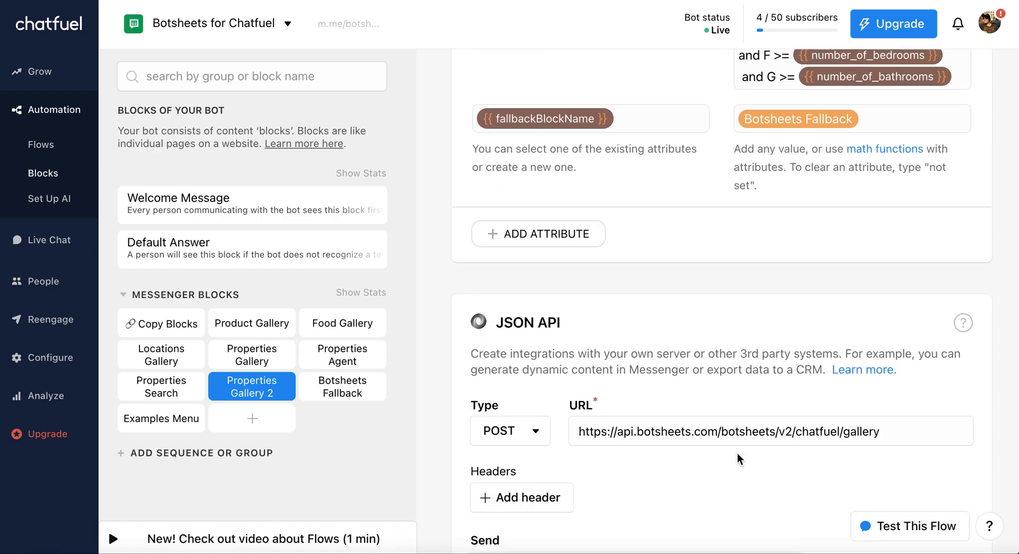
scroll(down, 3)
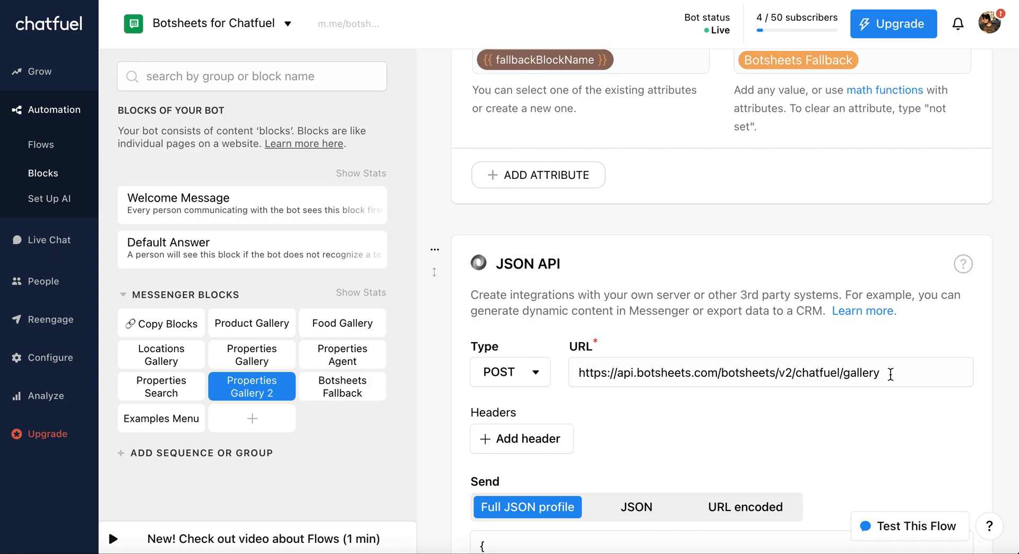
click(771, 372)
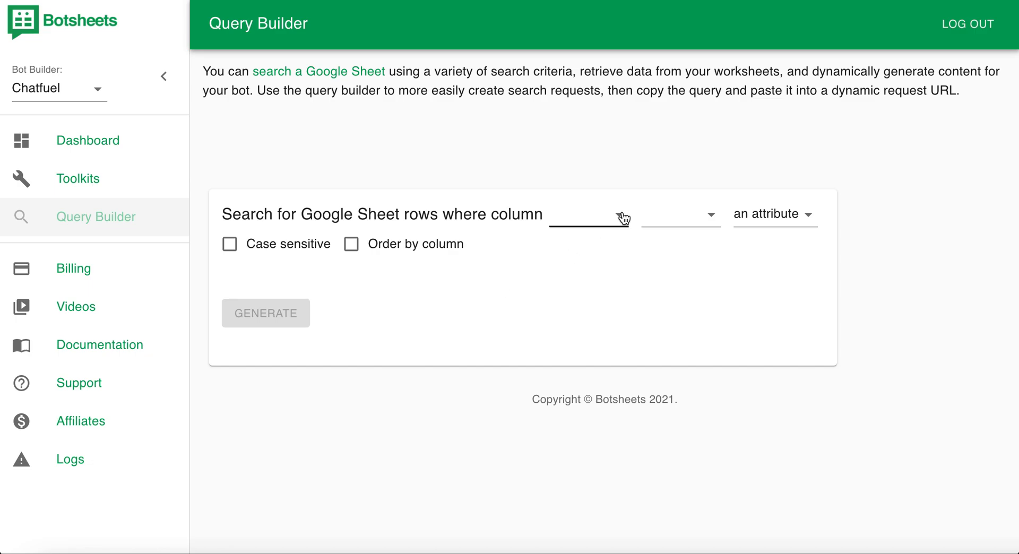
Generate a query searching column C by keyword against an attribute
click(588, 215)
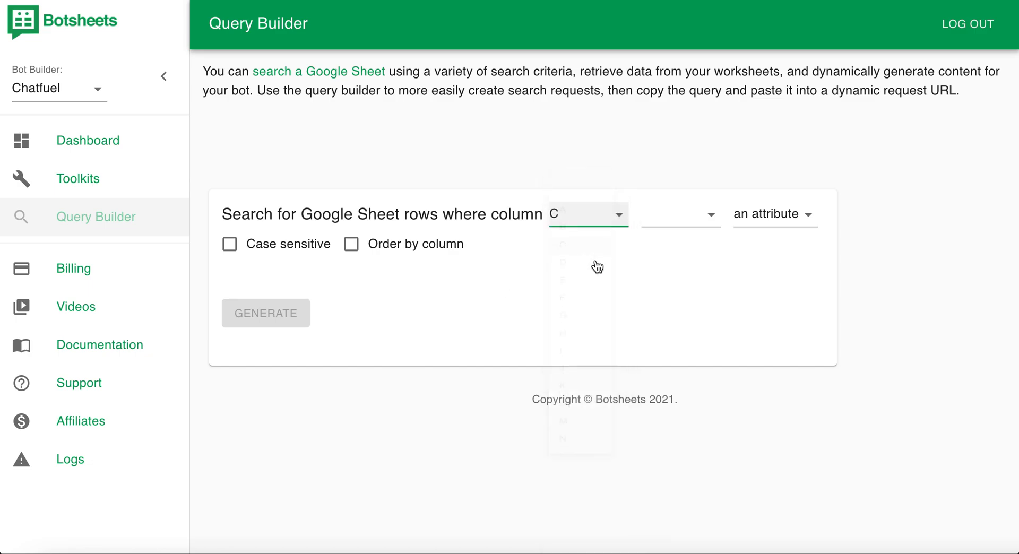
click(680, 214)
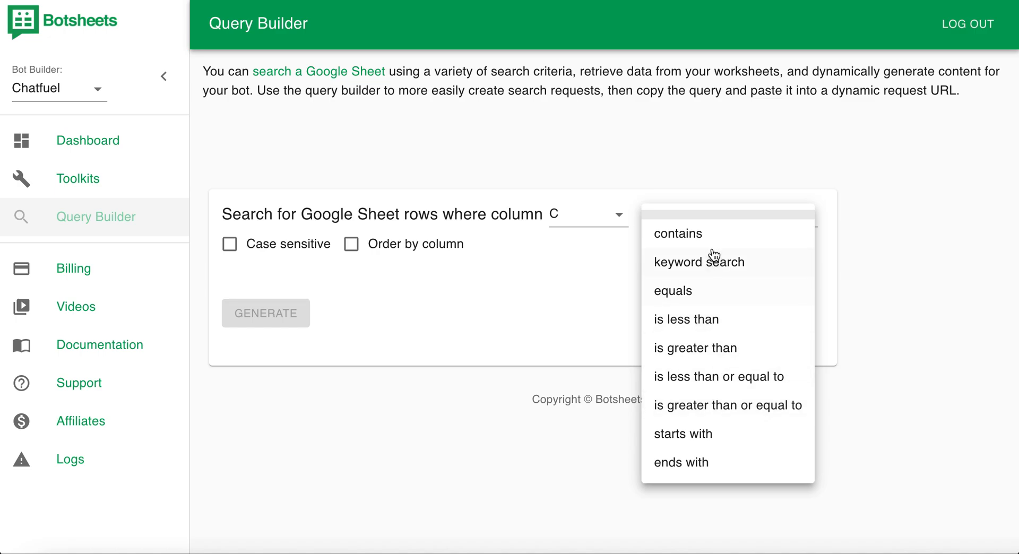
click(701, 262)
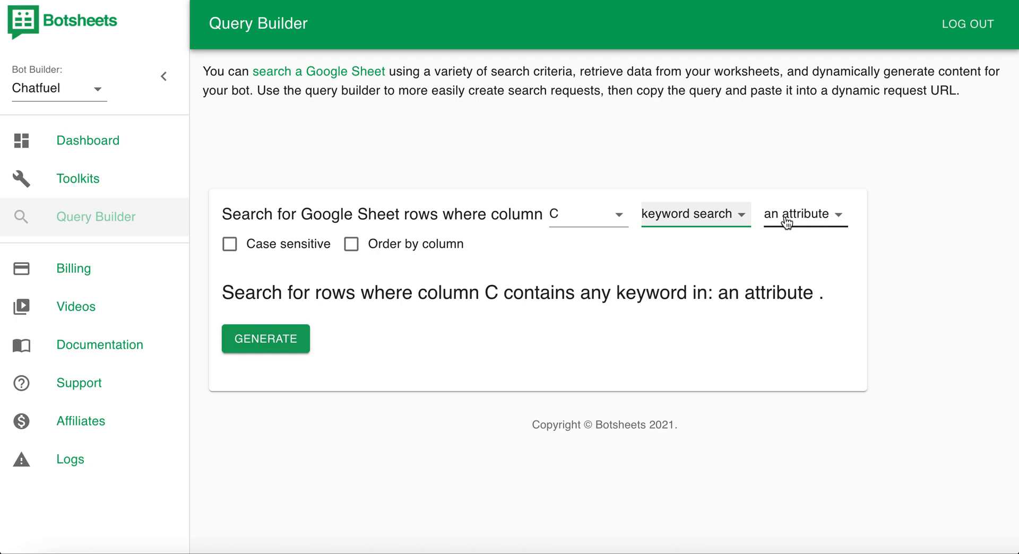
click(802, 214)
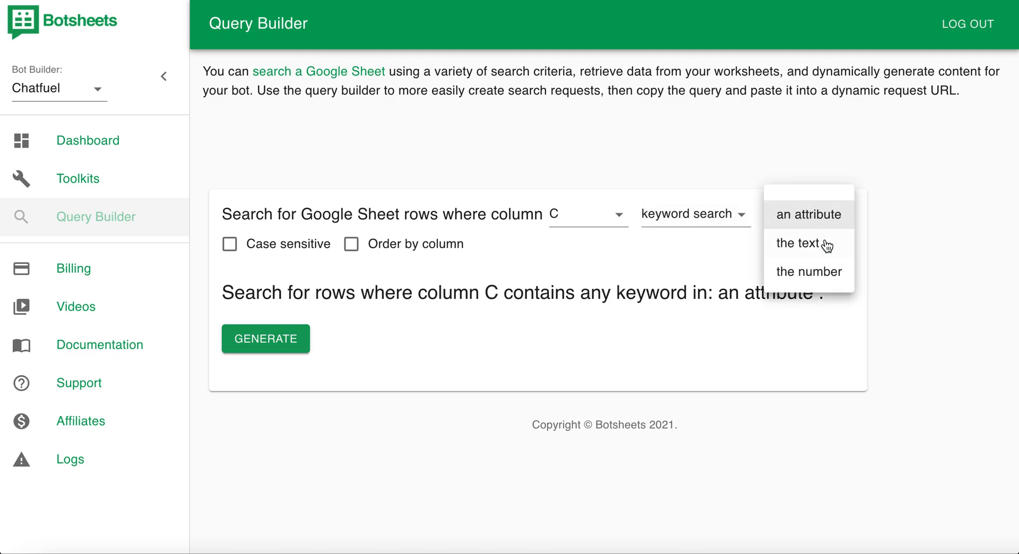
mouse_move(560, 281)
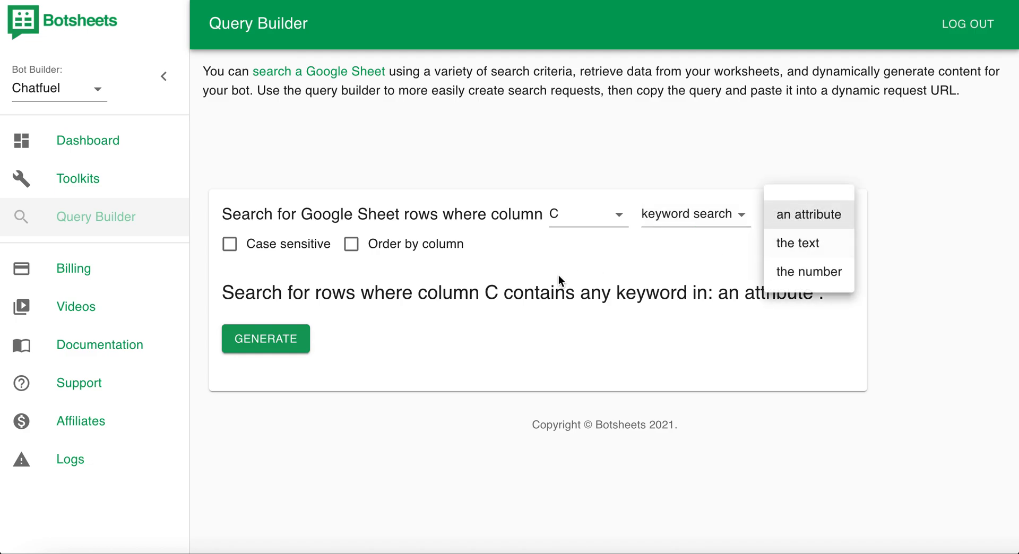
click(808, 214)
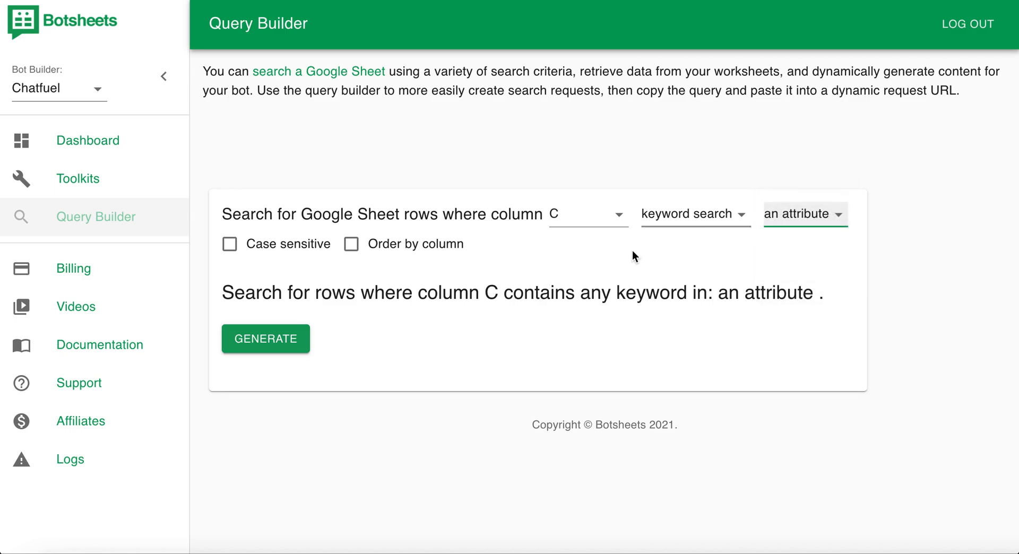
click(264, 339)
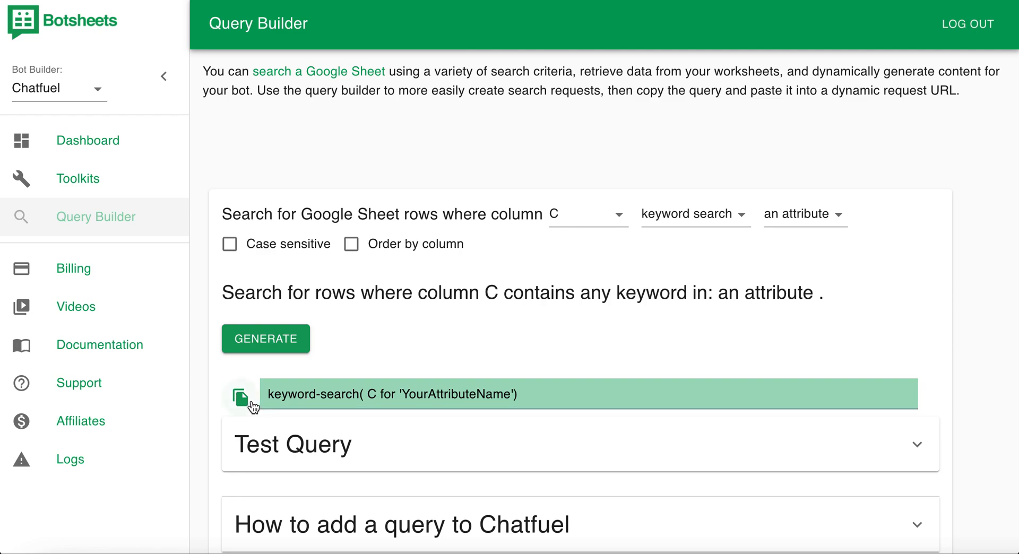
mouse_move(583, 430)
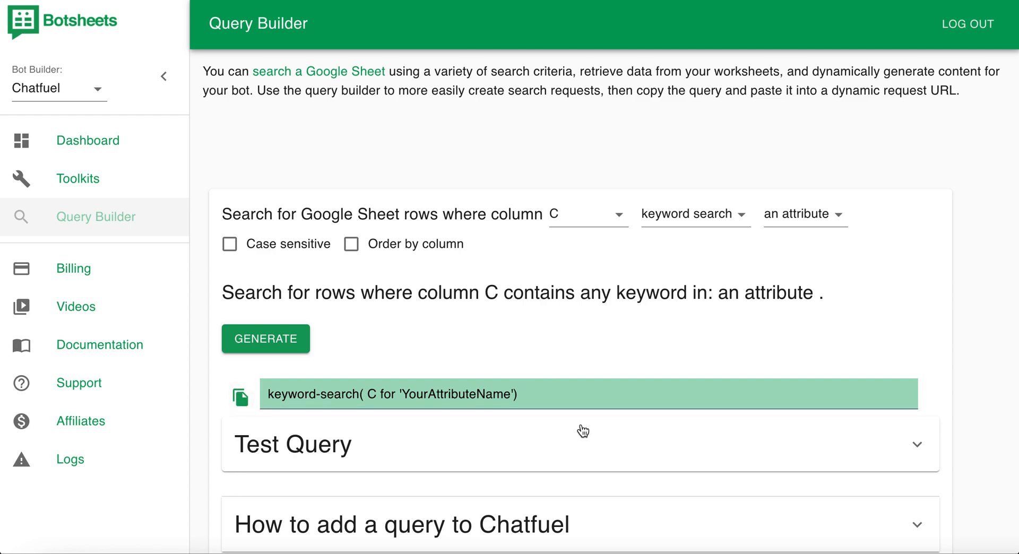
mouse_move(507, 328)
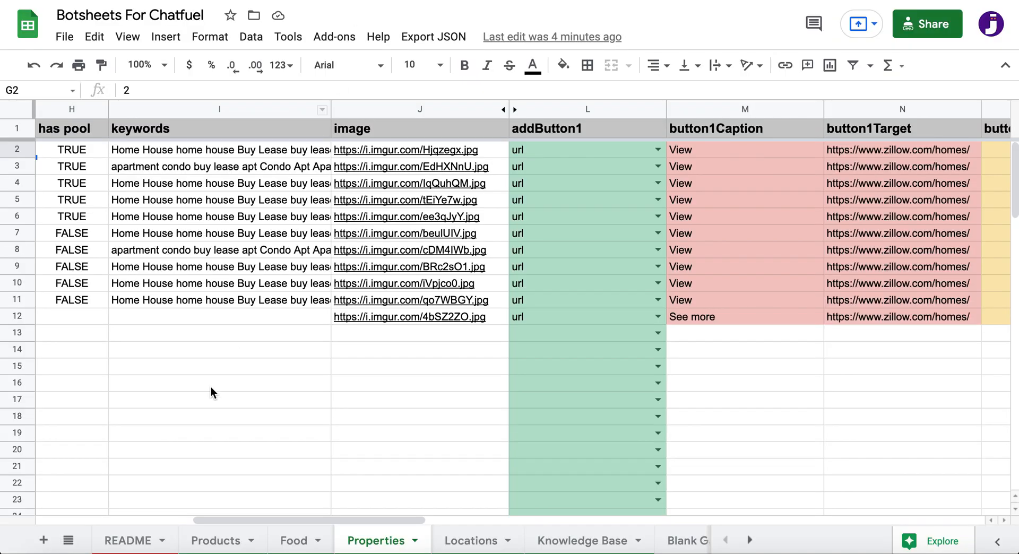
Scroll the Properties sheet left to show the subtitle, zipcode, type, bedroom and bathroom columns
scroll(left, 3)
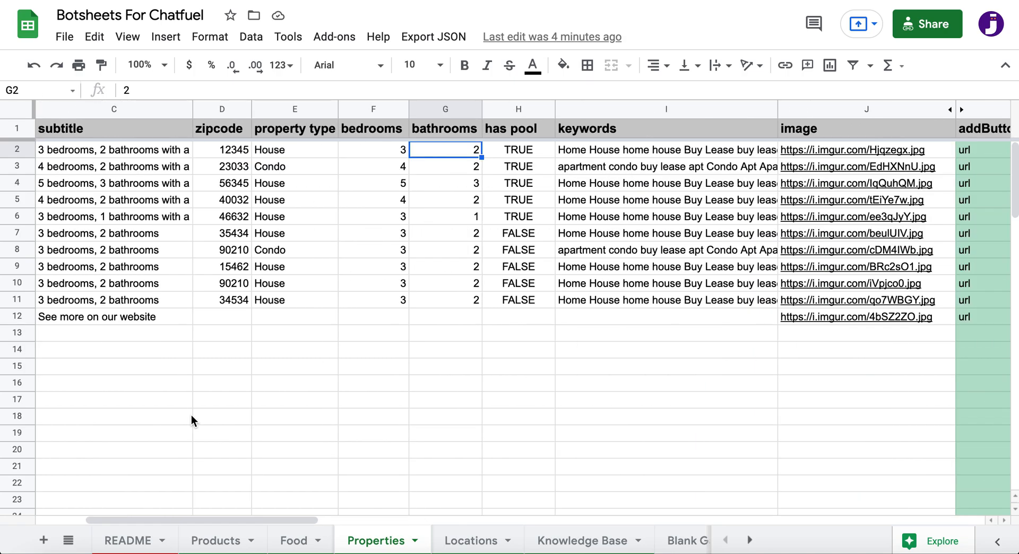